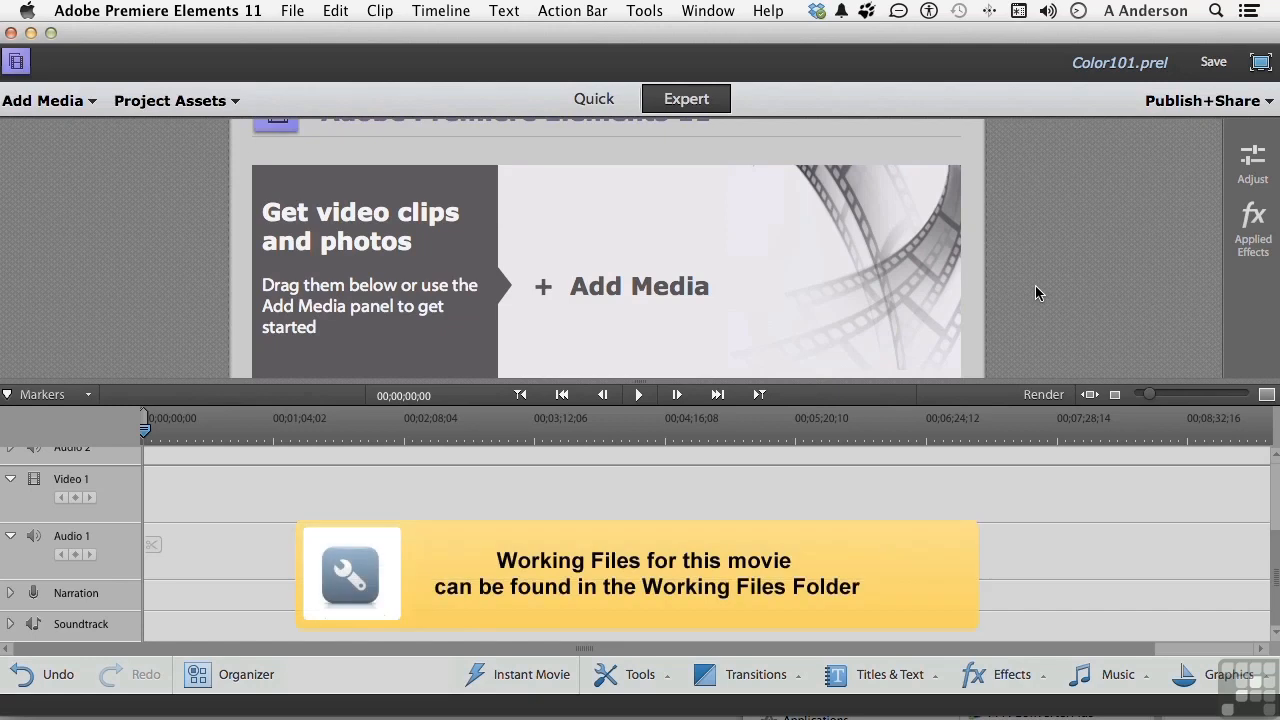
mouse_move(1123, 75)
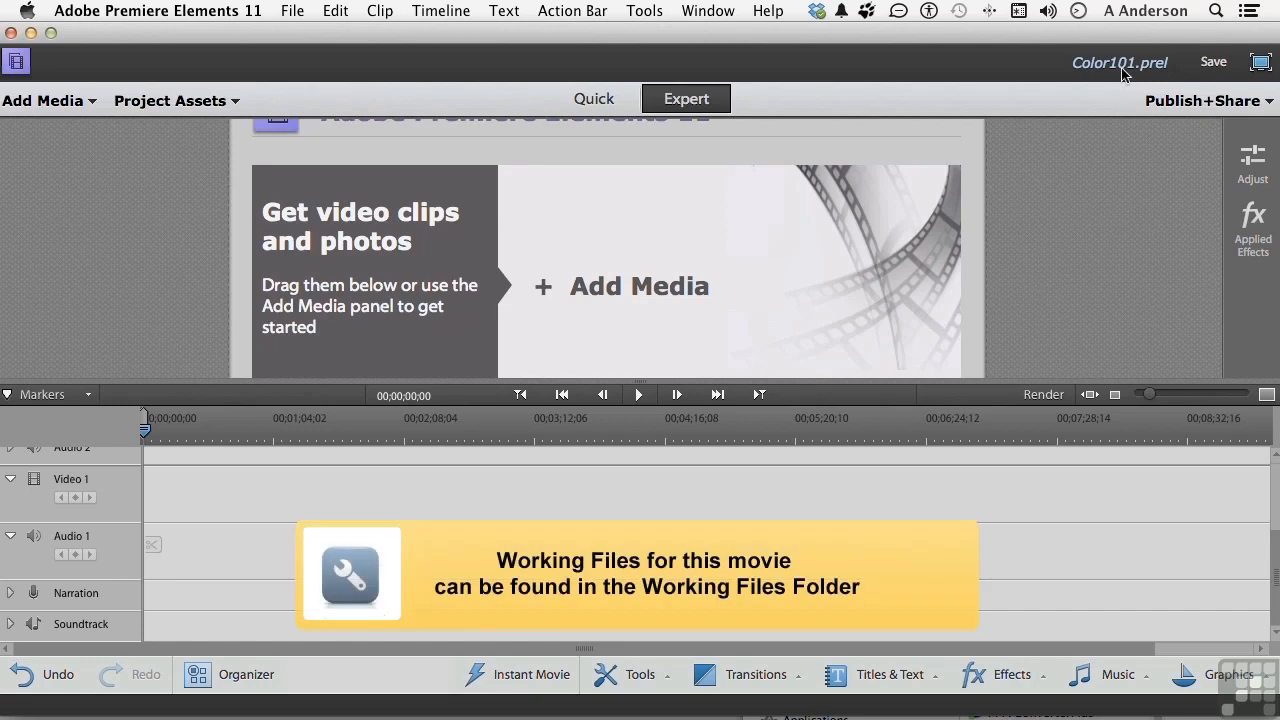
mouse_move(1088, 271)
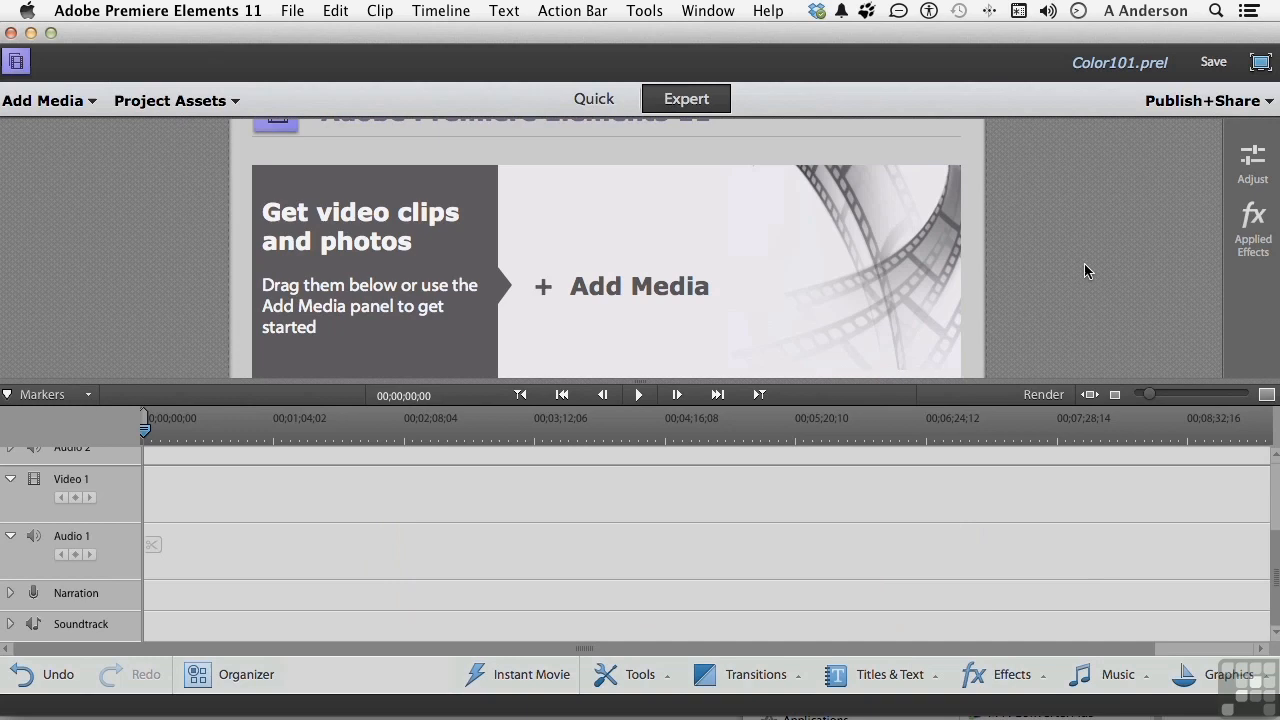
mouse_move(646, 176)
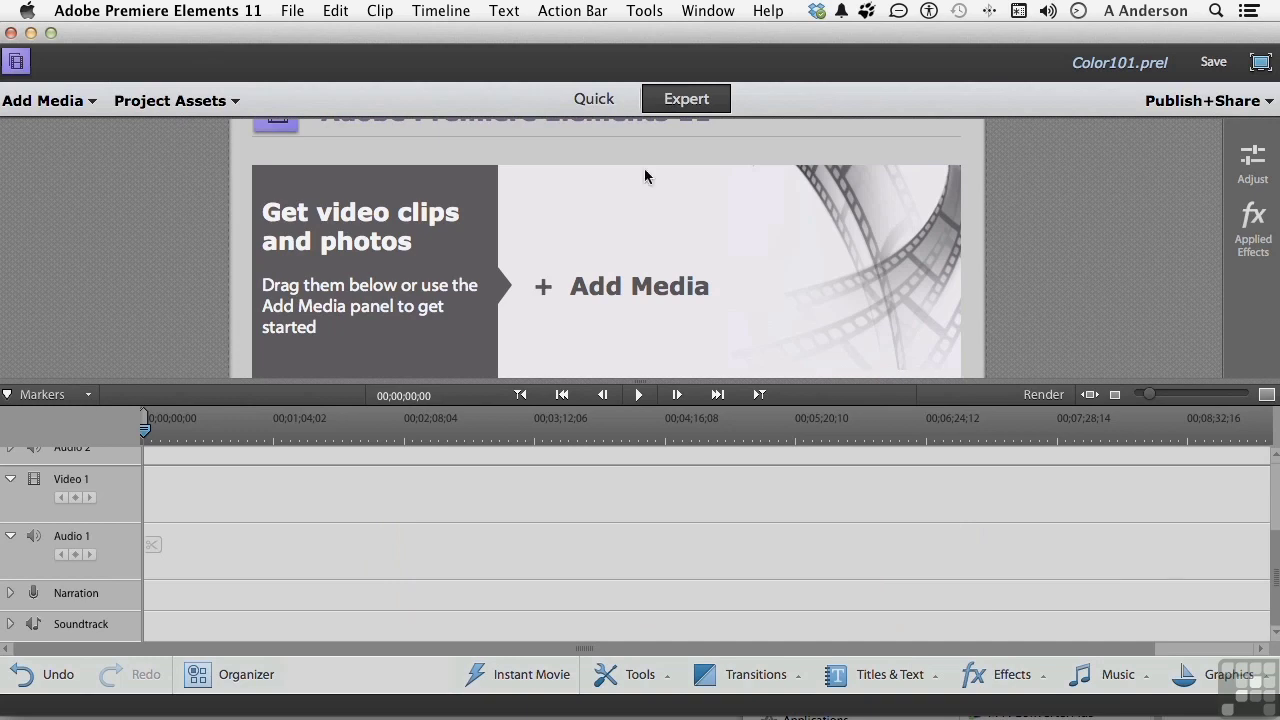
Step: Show the Color101 project's four media clips, including the green-tinted color cast2.mp4
left_click(171, 100)
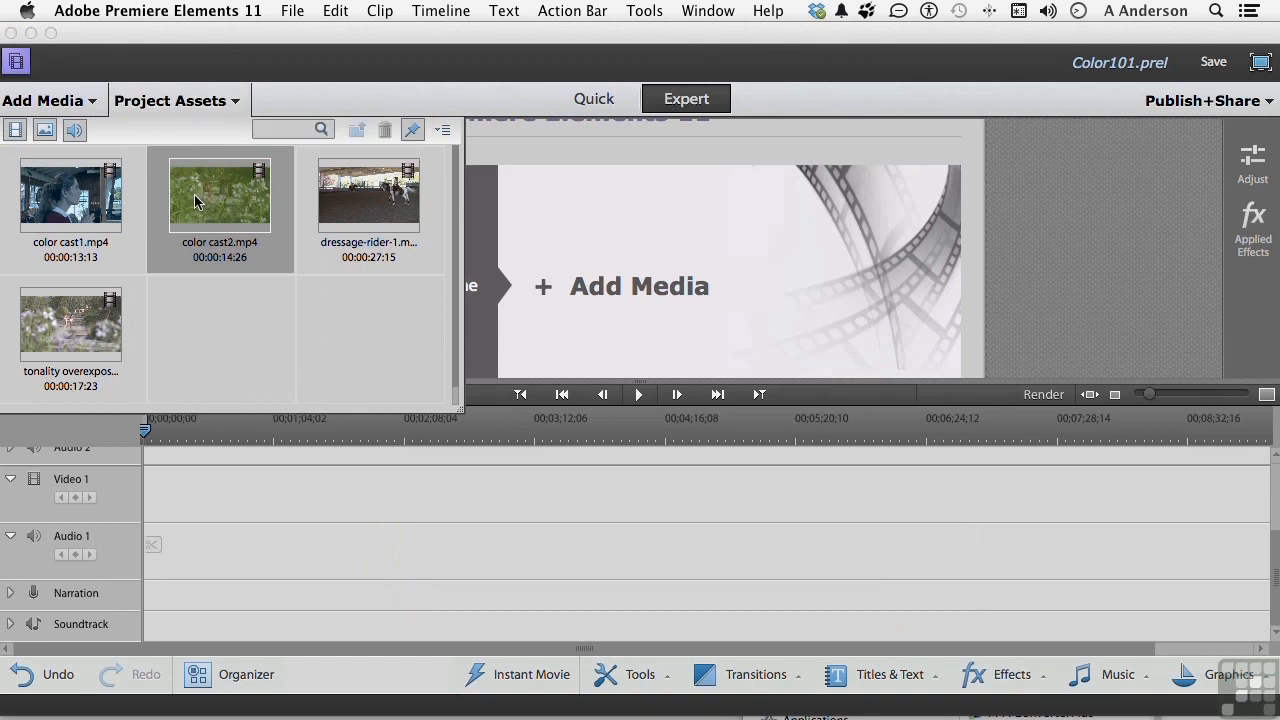
mouse_move(187, 207)
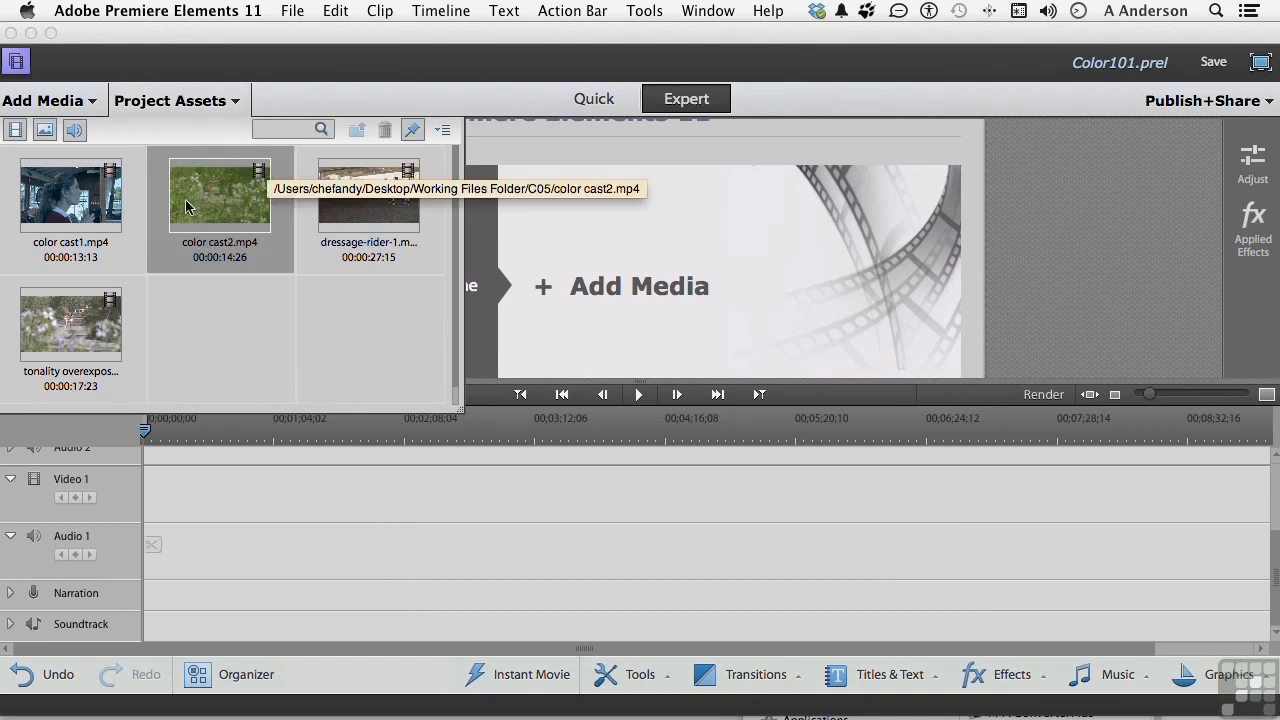
mouse_move(221, 213)
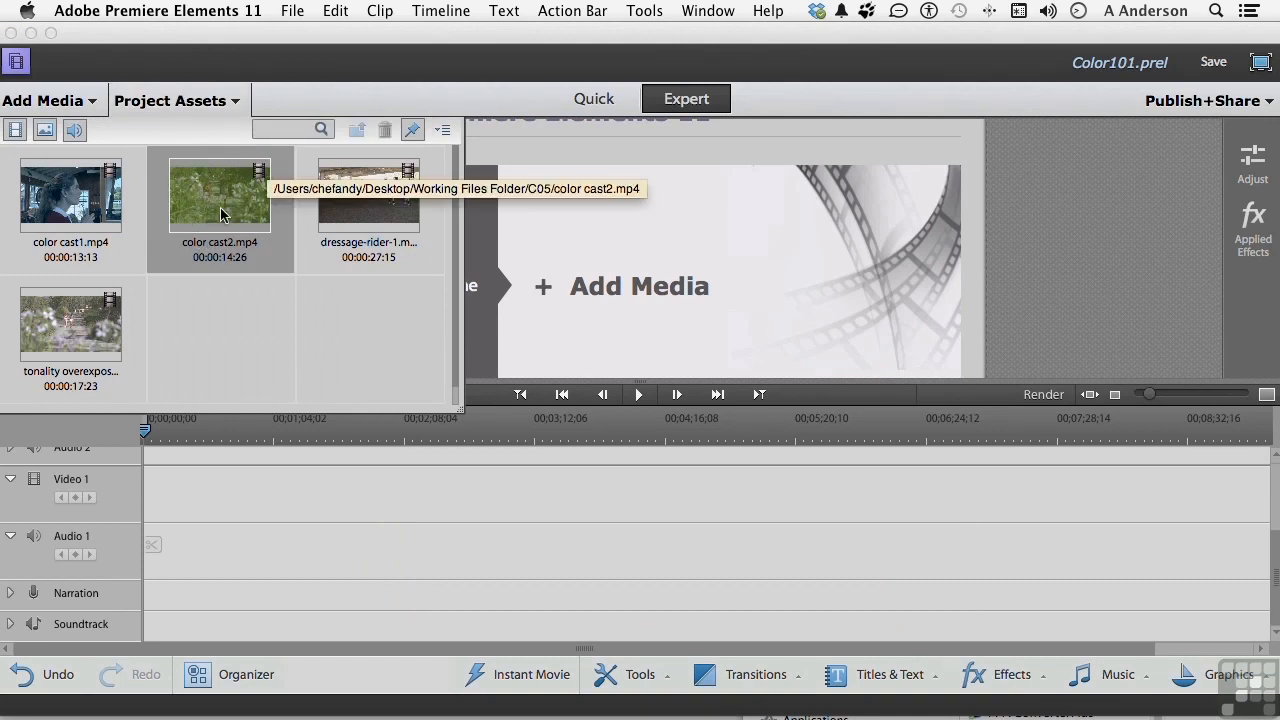
mouse_move(212, 378)
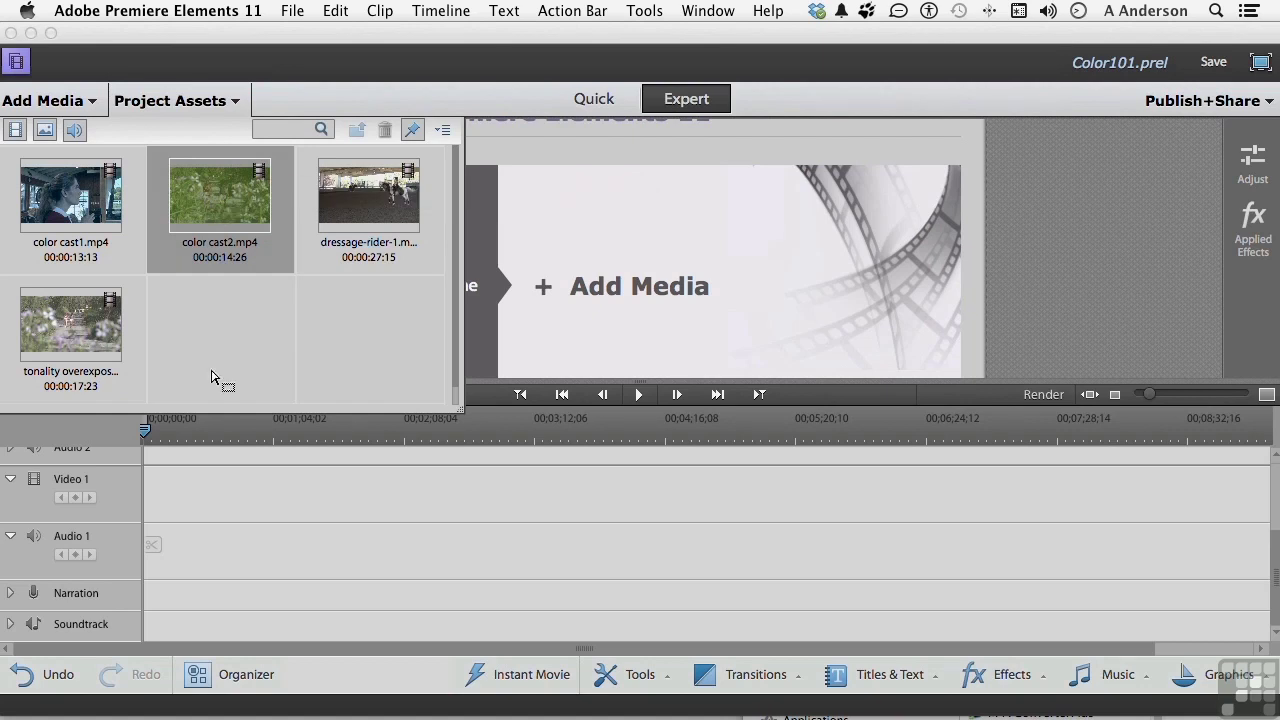
Step: Drag color cast2.mp4 onto the start of the Video 1 track
left_click_drag(219, 195, 148, 490)
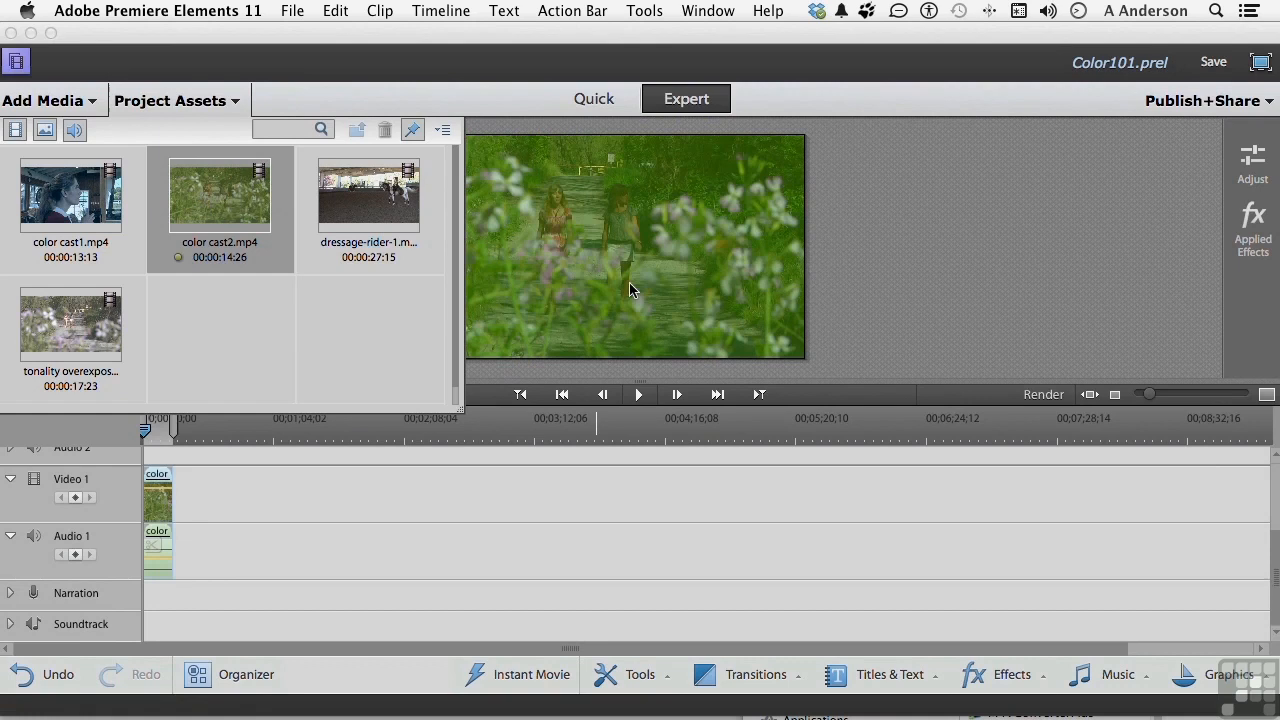
mouse_move(617, 285)
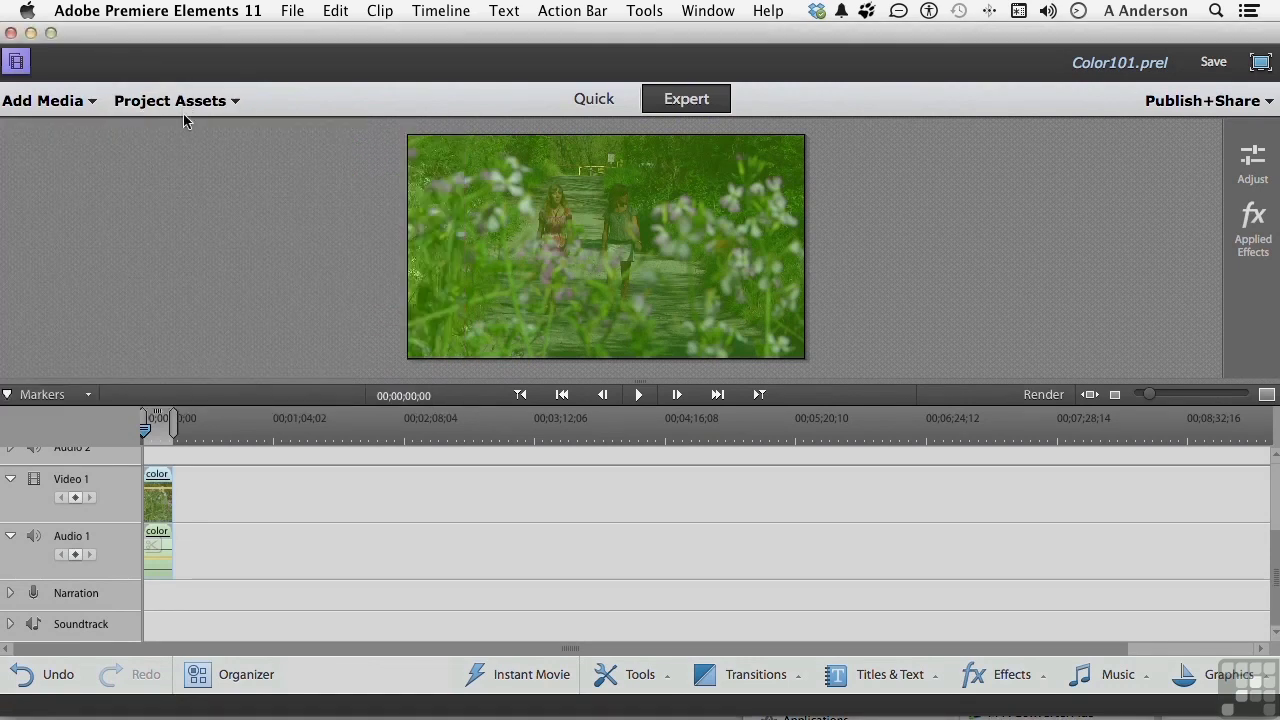
mouse_move(942, 248)
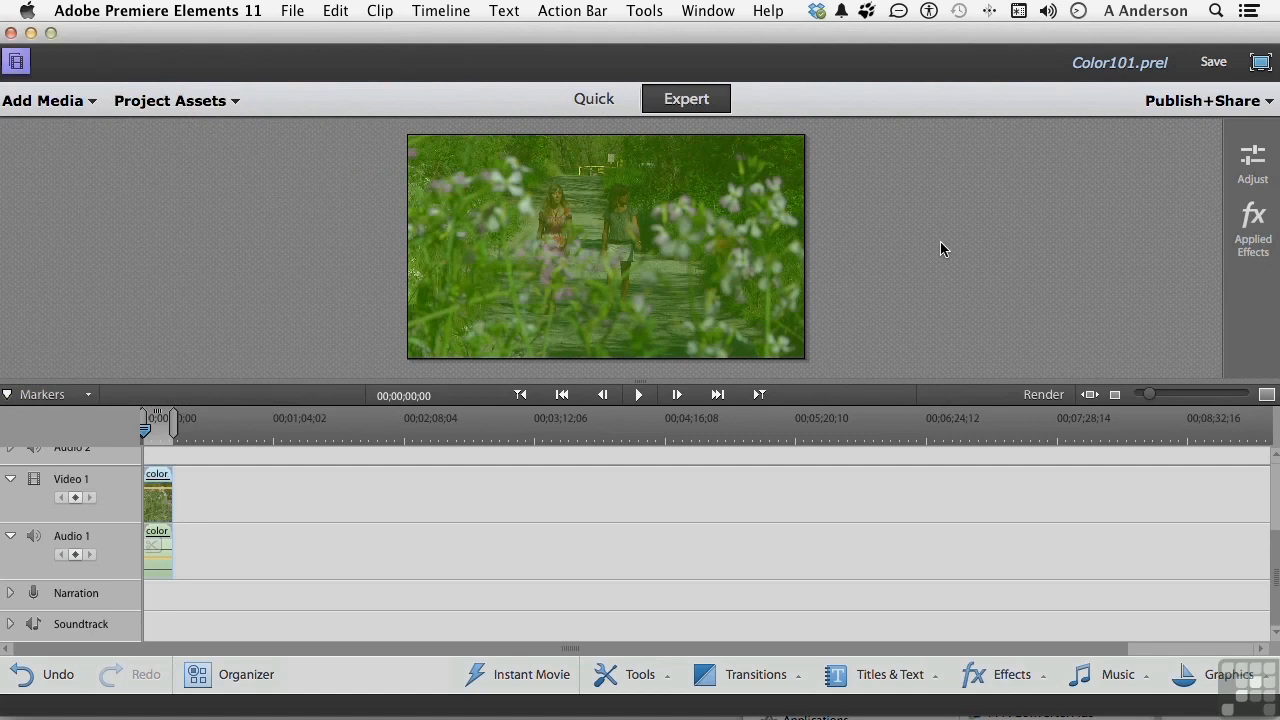
mouse_move(686, 98)
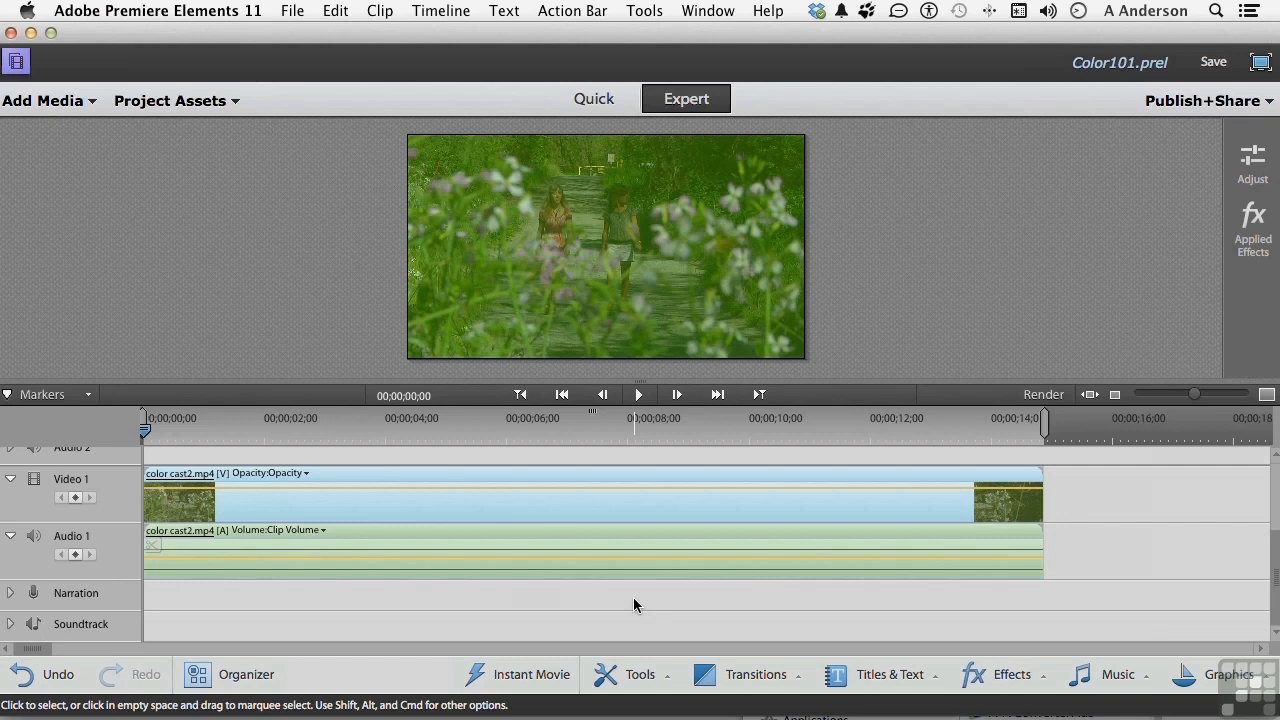
mouse_move(503, 510)
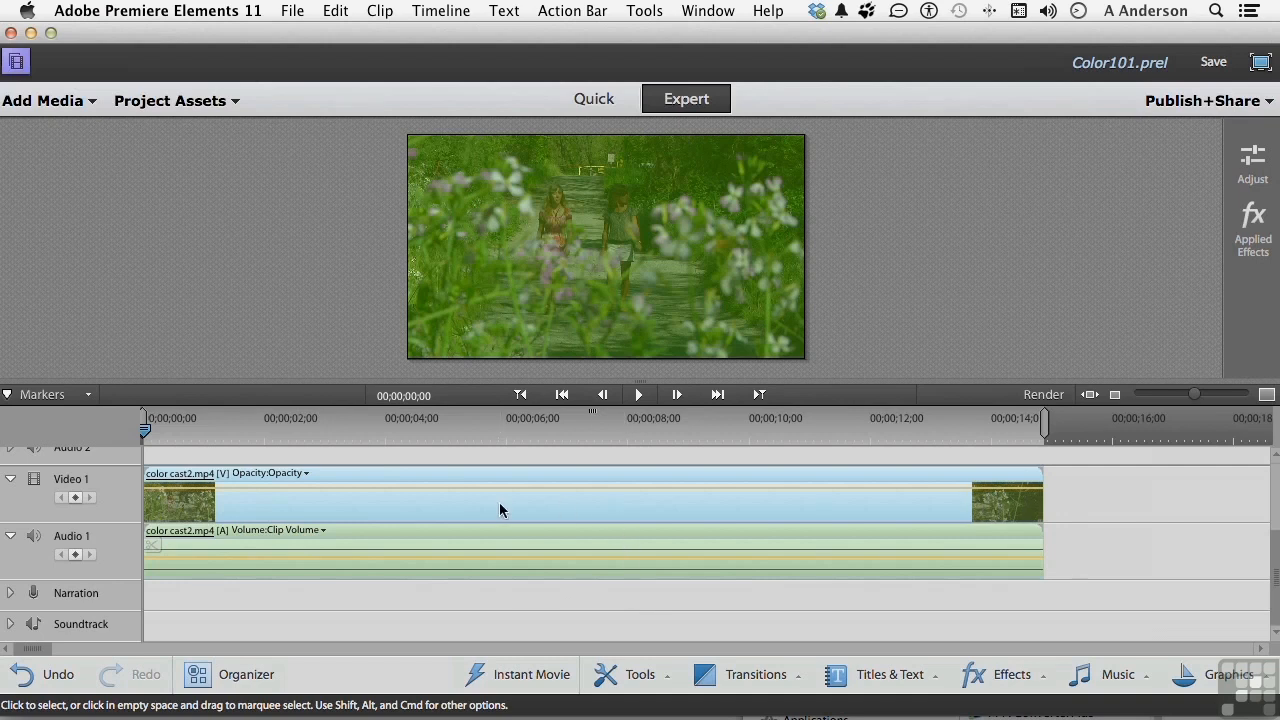
Step: Delete the audio from the color cast2.mp4 timeline clip and reopen Project Assets
right_click(502, 510)
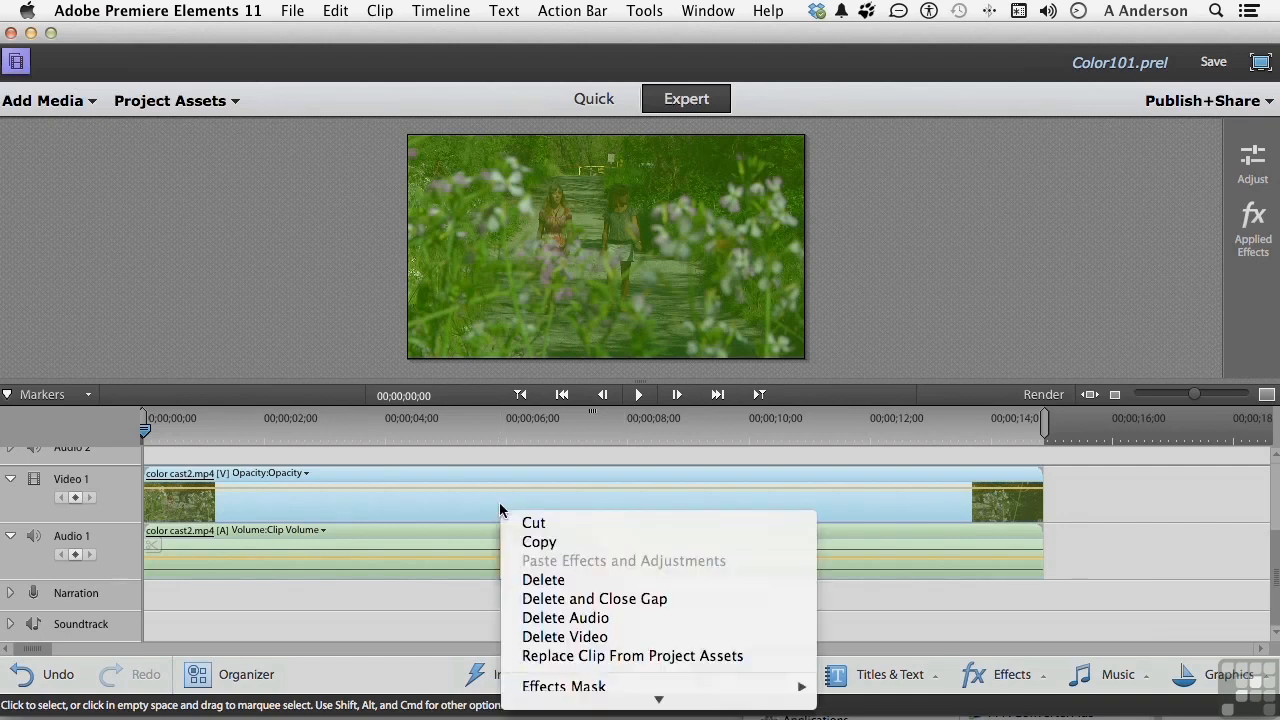
mouse_move(624, 618)
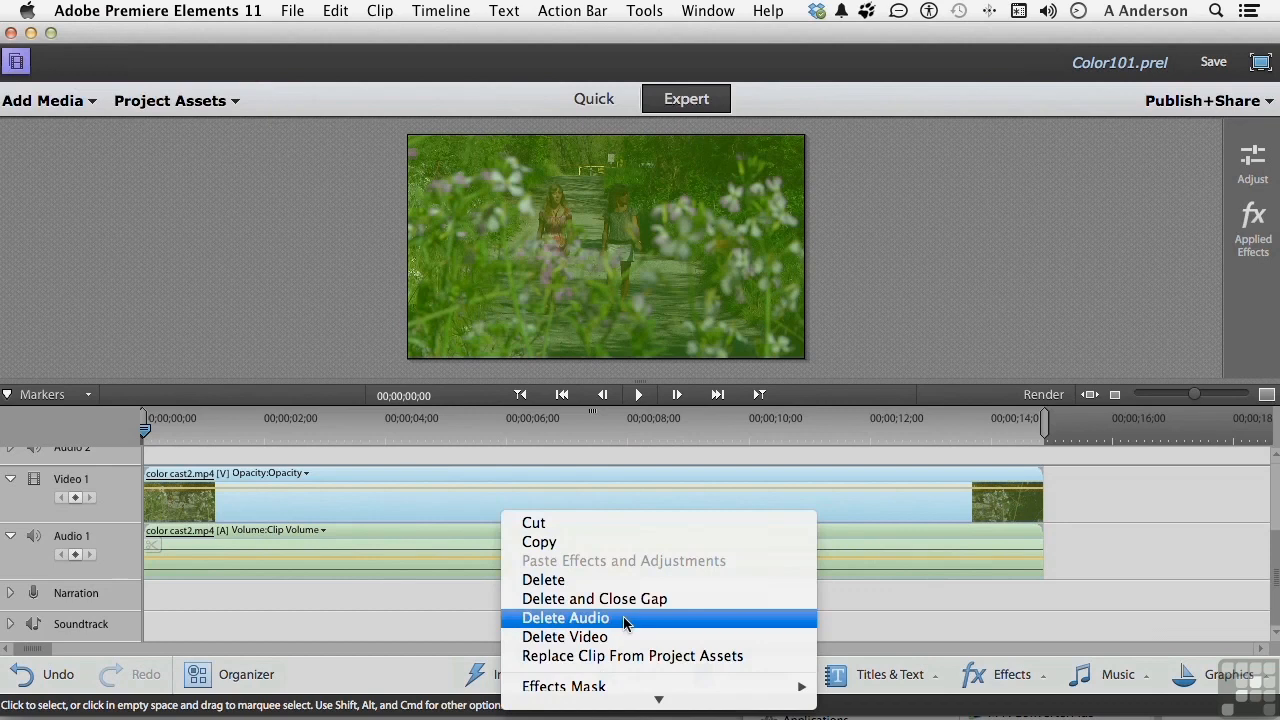
left_click(566, 618)
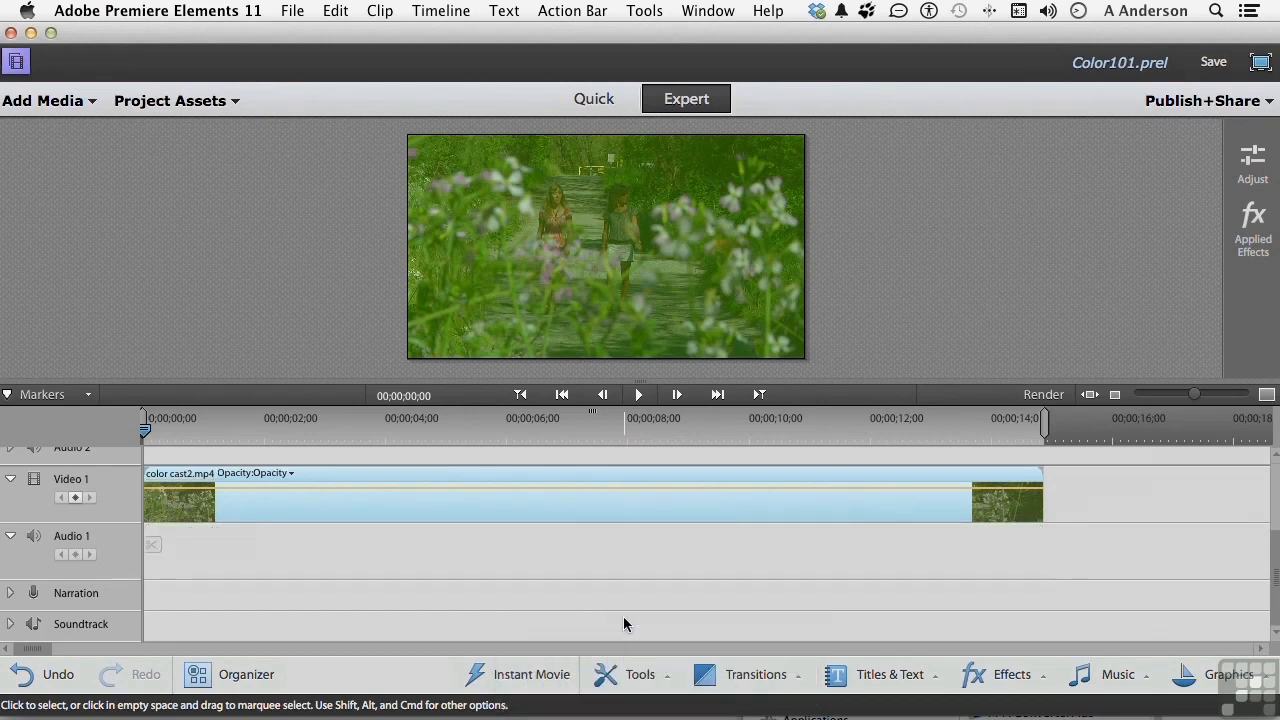
mouse_move(408, 343)
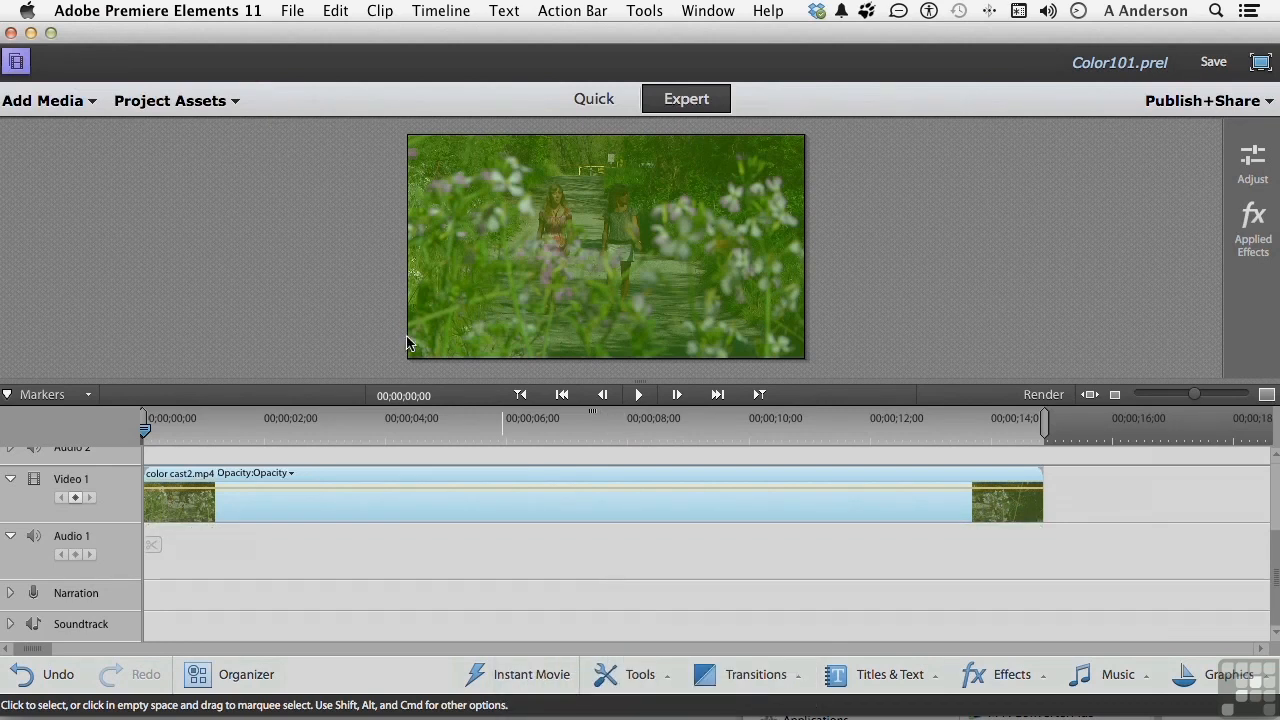
left_click(170, 100)
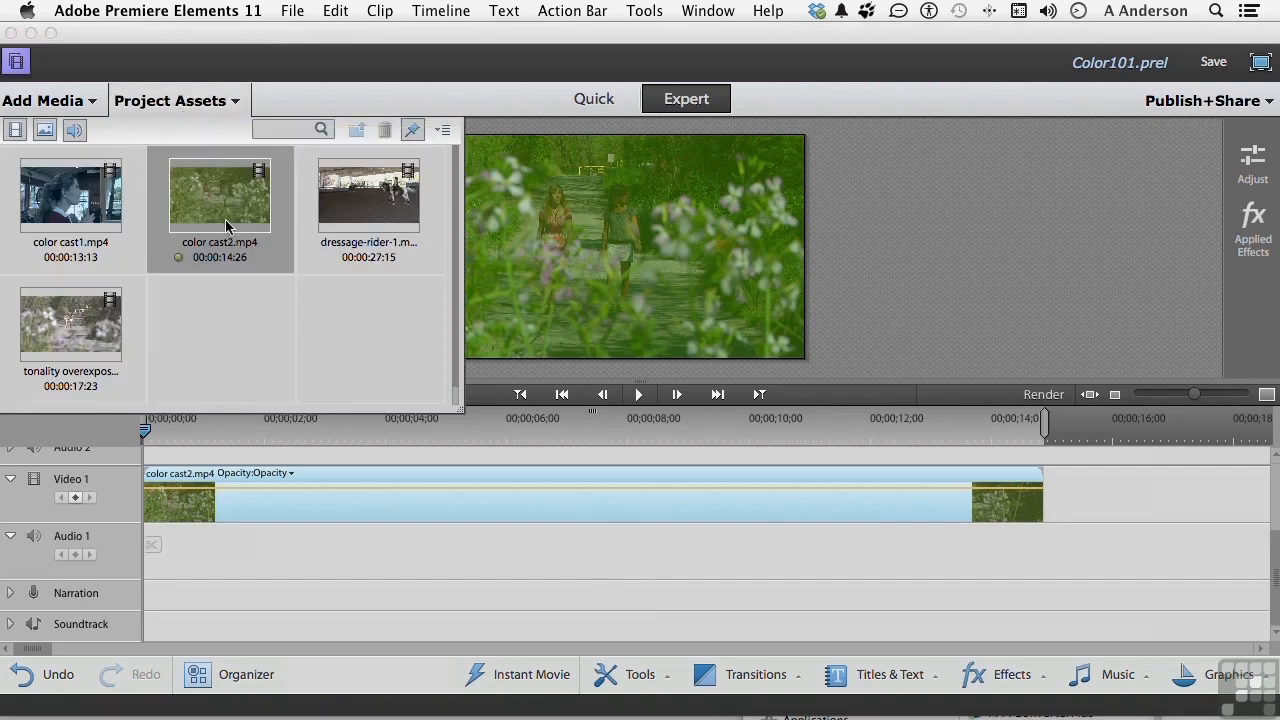
mouse_move(228, 224)
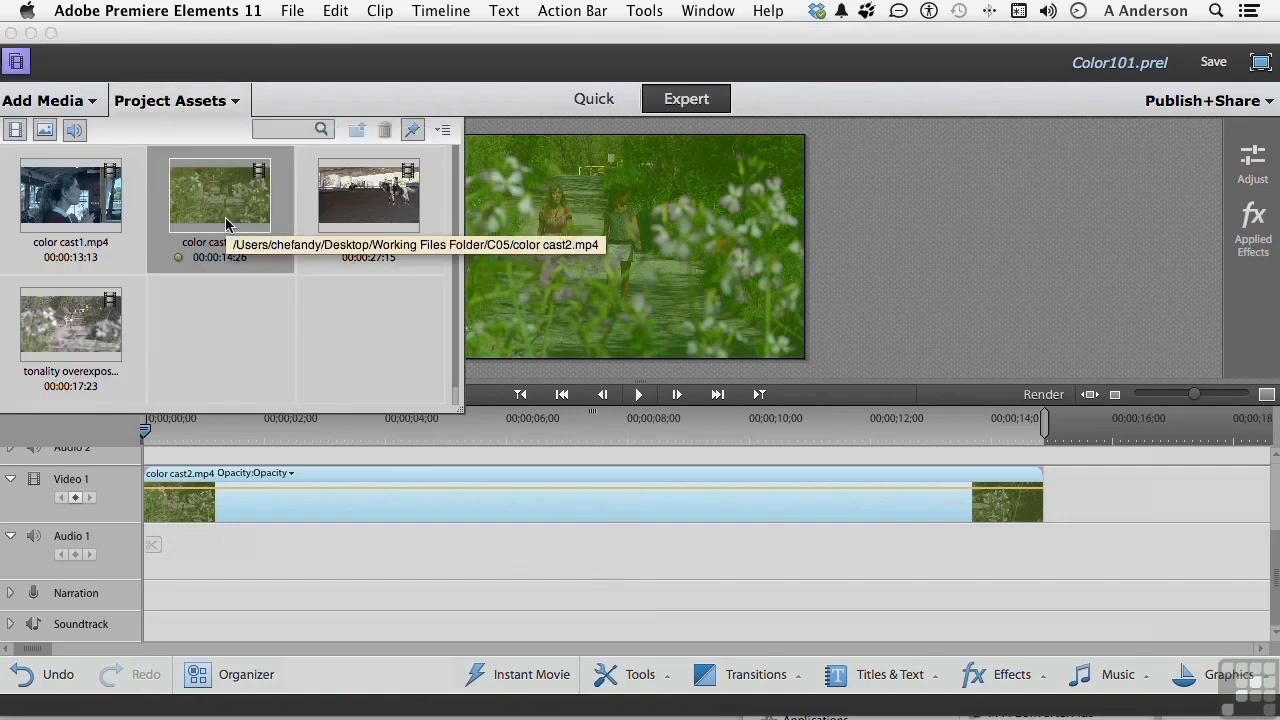
mouse_move(175, 140)
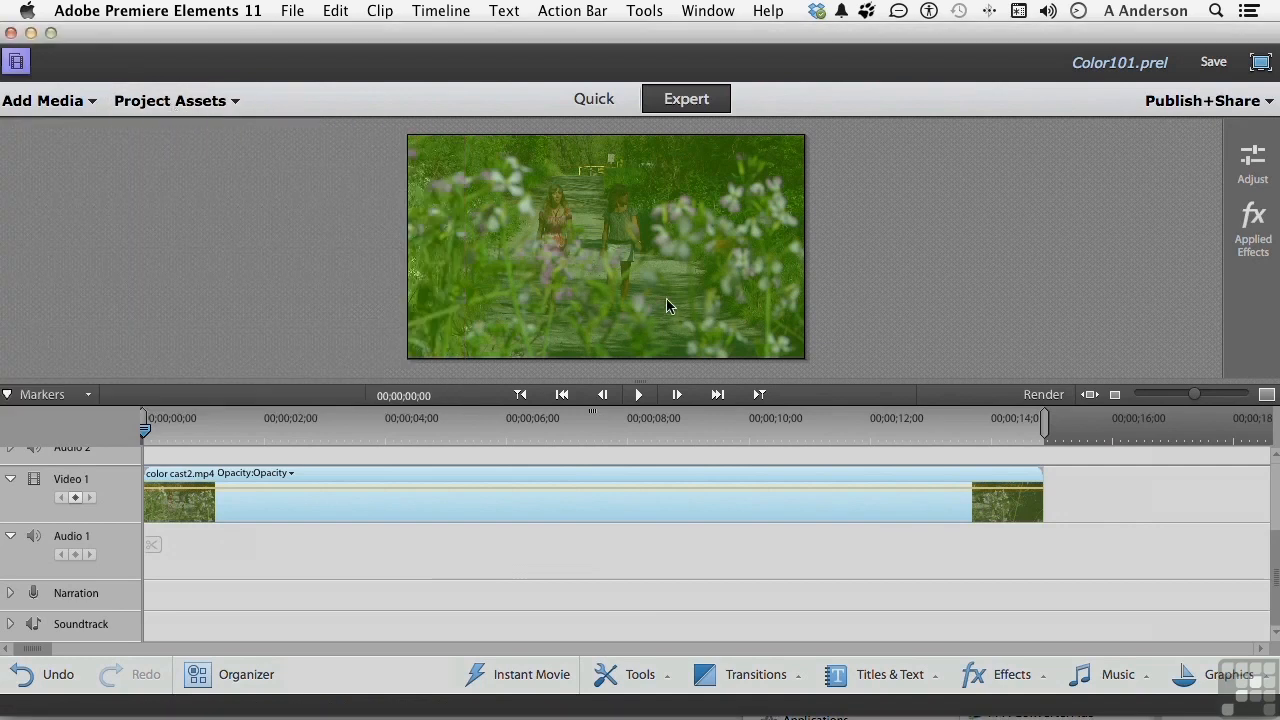
mouse_move(615, 228)
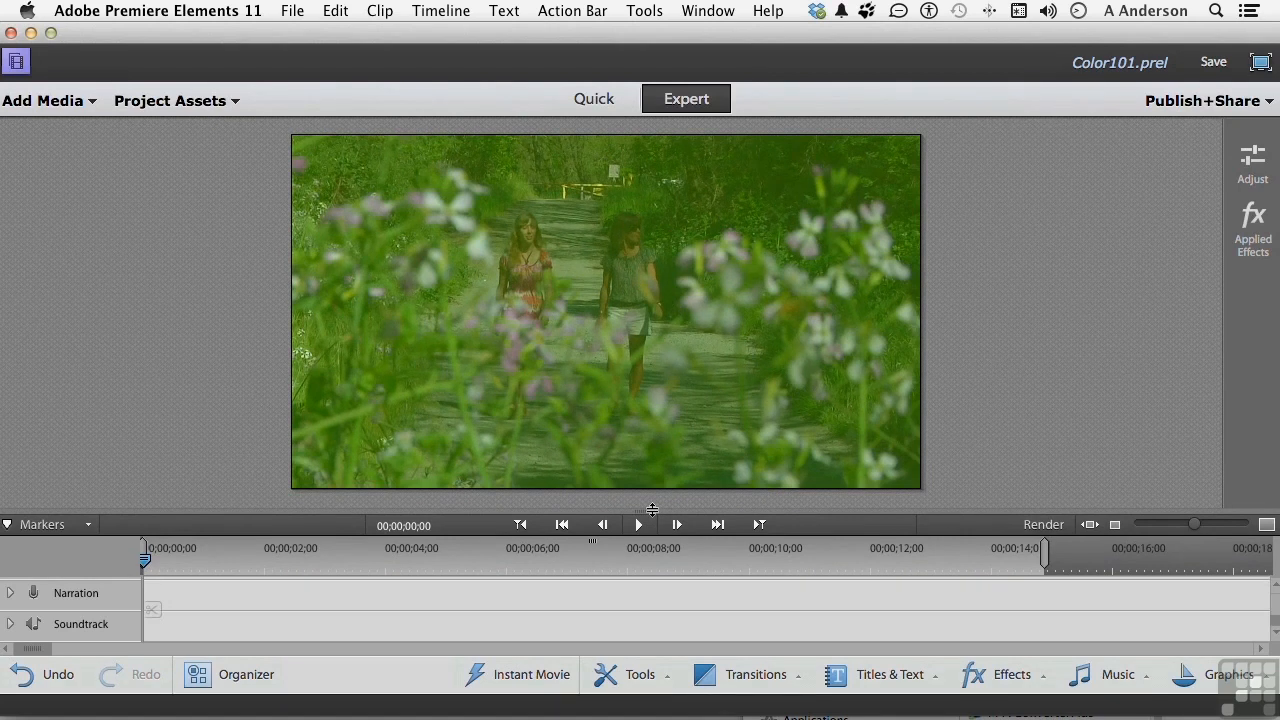
left_click(1213, 61)
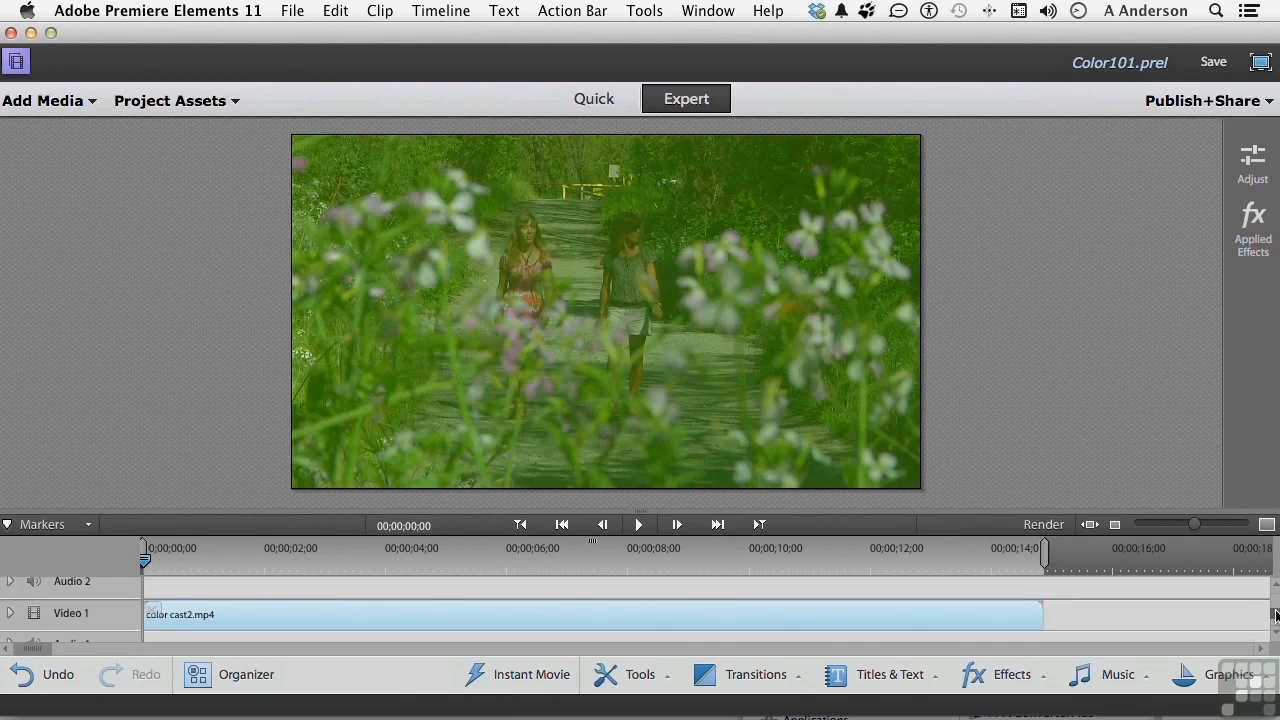
mouse_move(1252, 155)
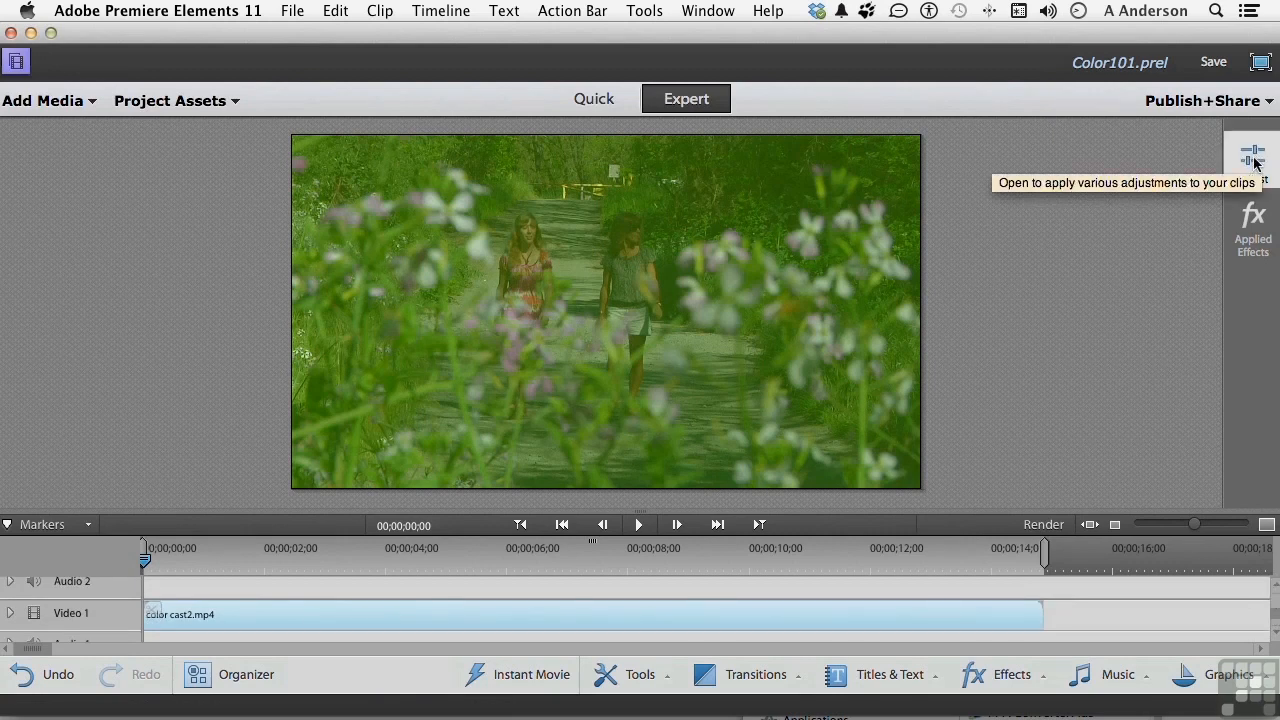
mouse_move(1087, 282)
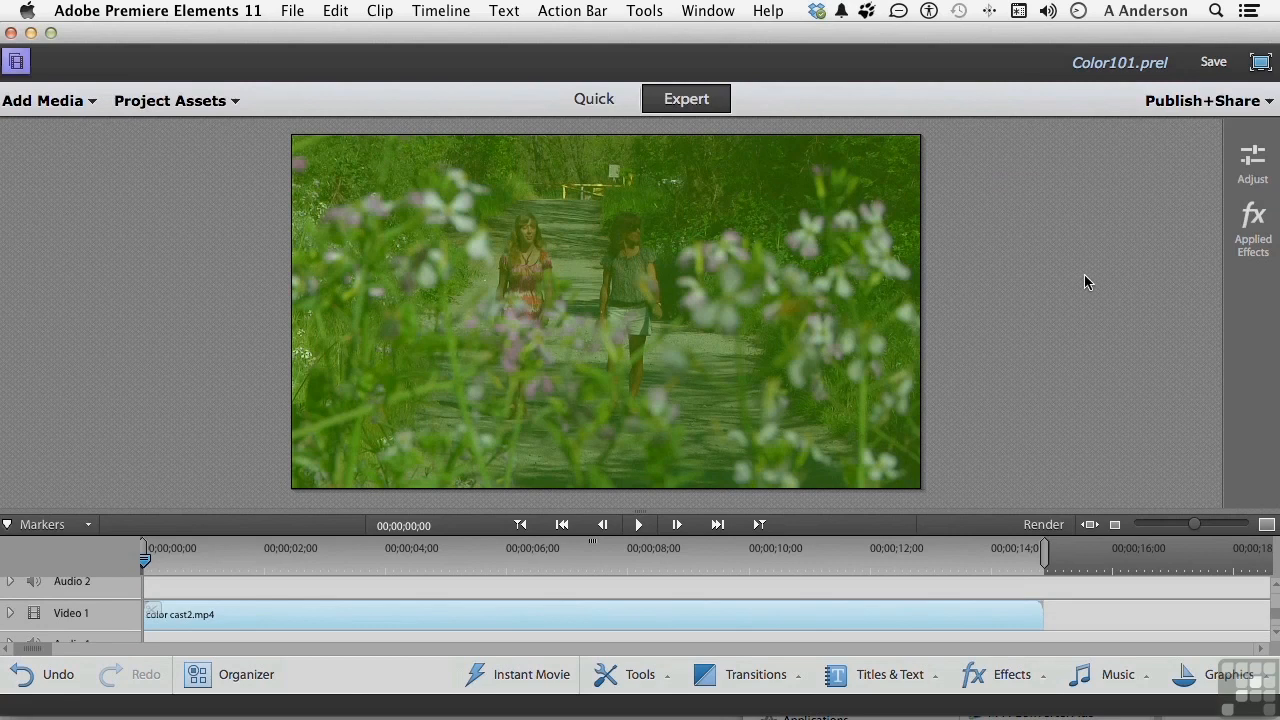
mouse_move(875, 680)
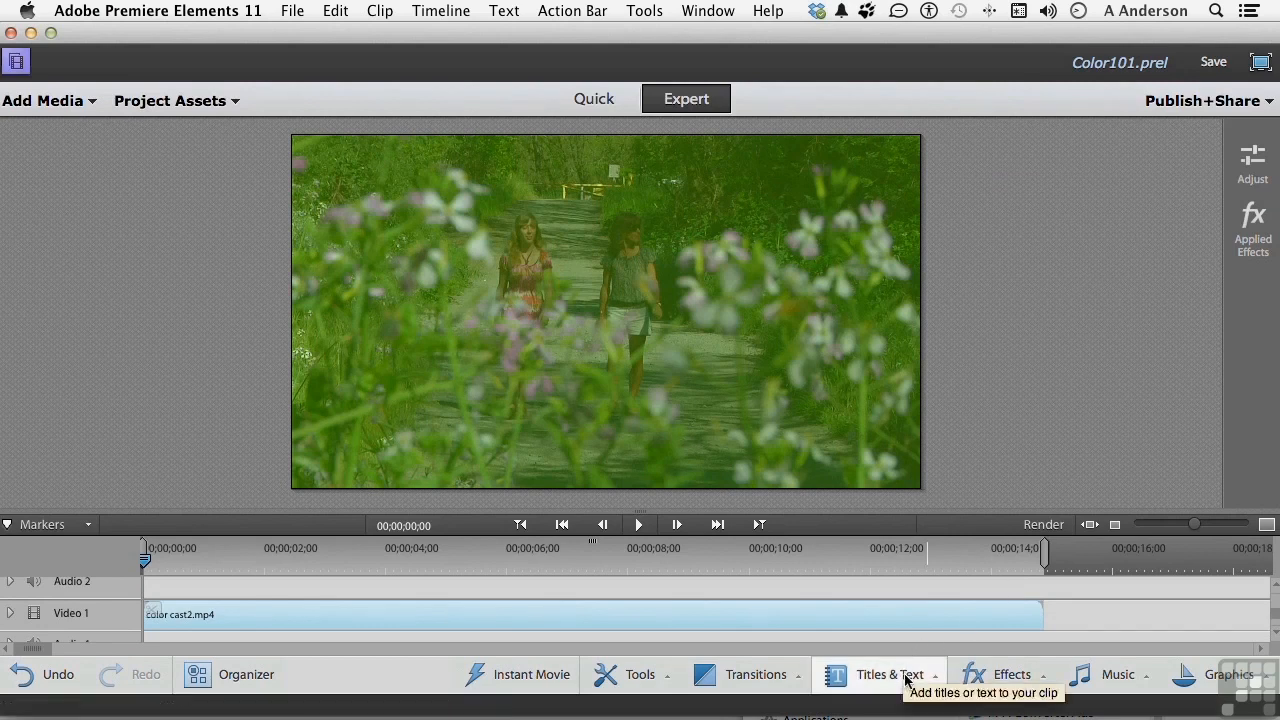
mouse_move(1143, 341)
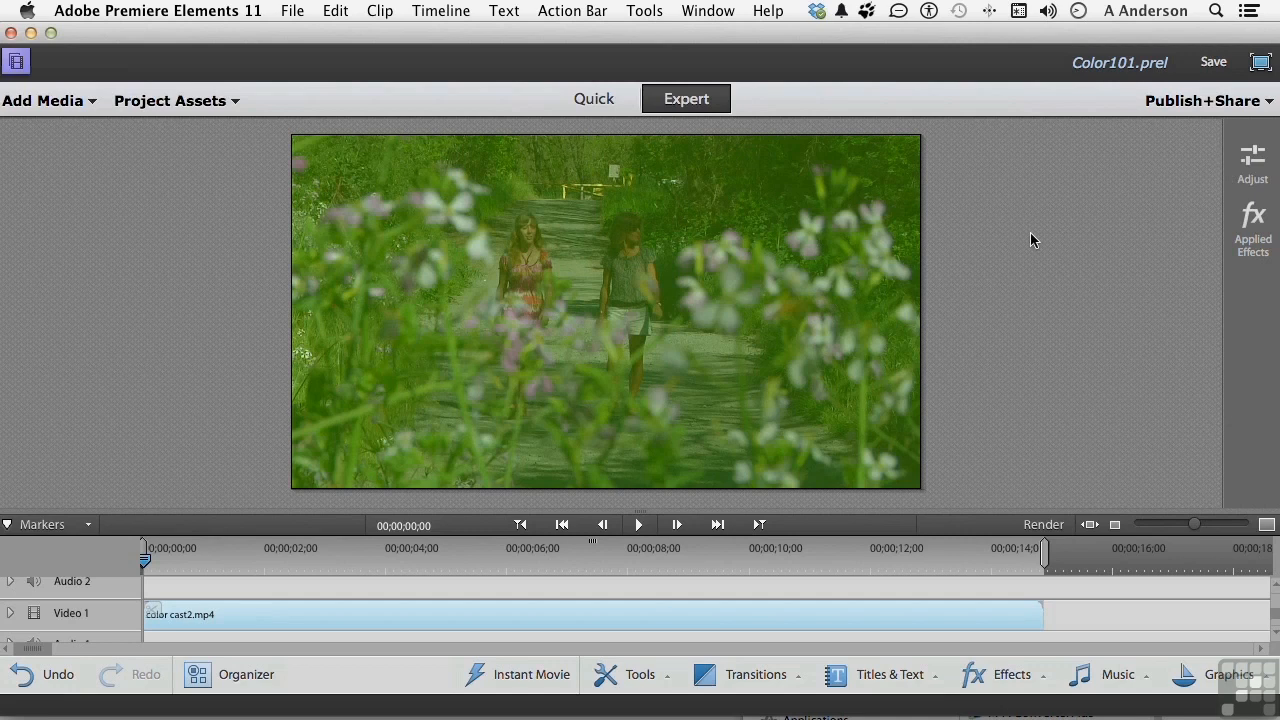
mouse_move(890, 675)
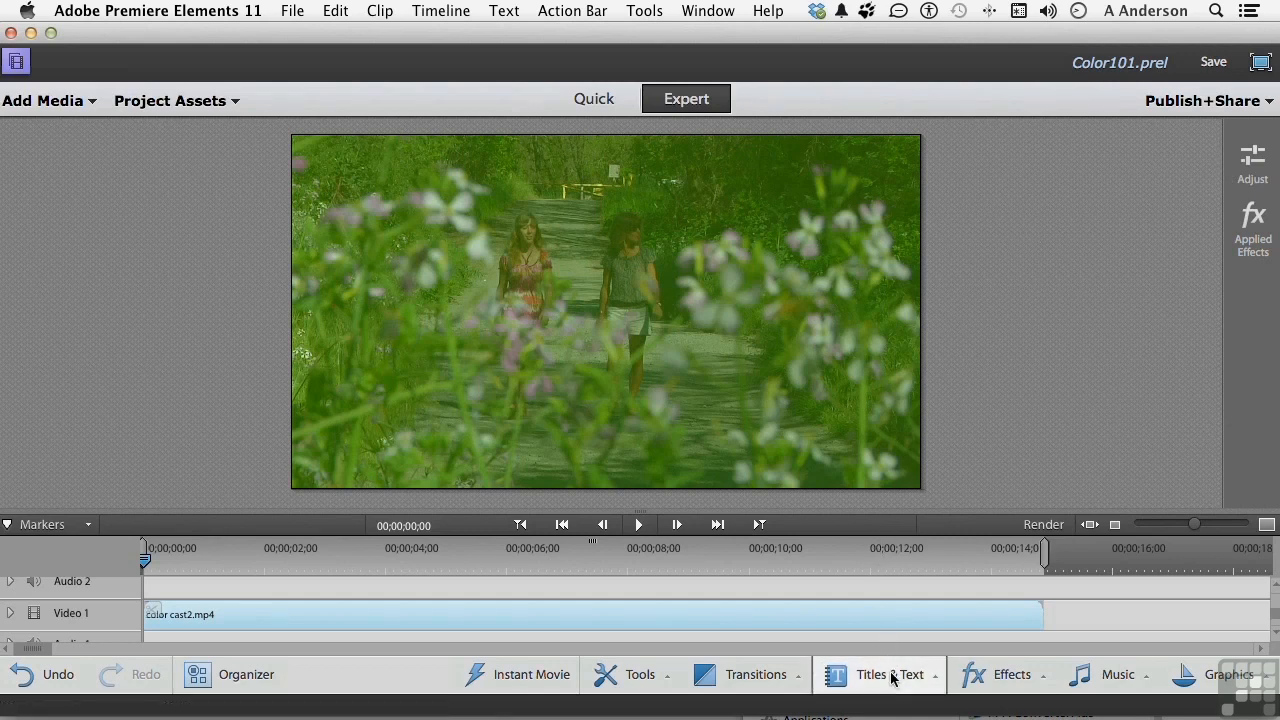
left_click(882, 675)
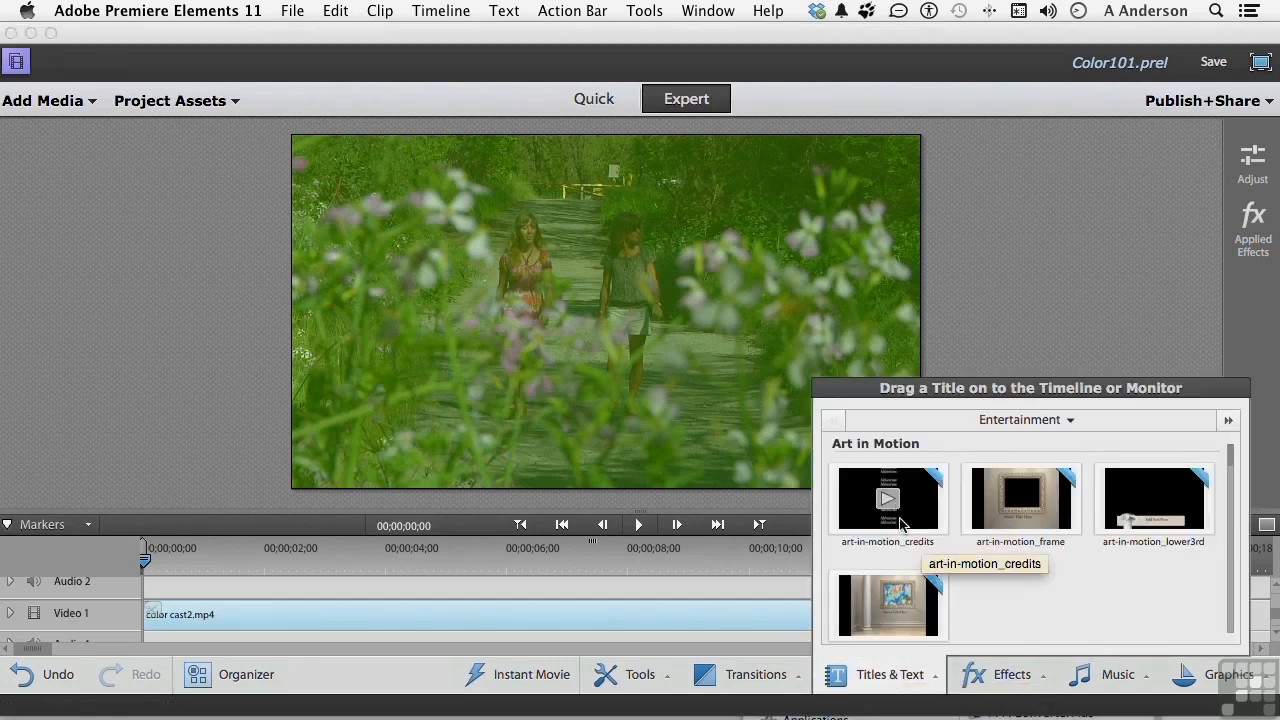
mouse_move(913, 502)
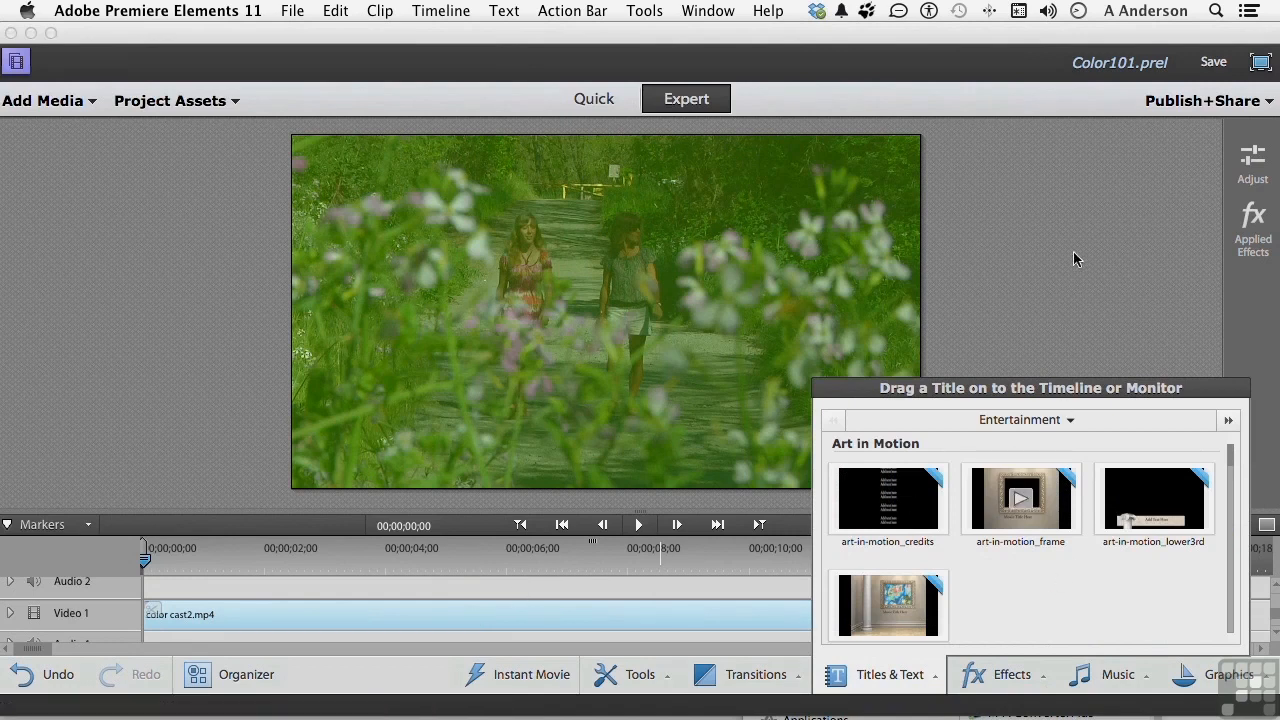
mouse_move(1258, 165)
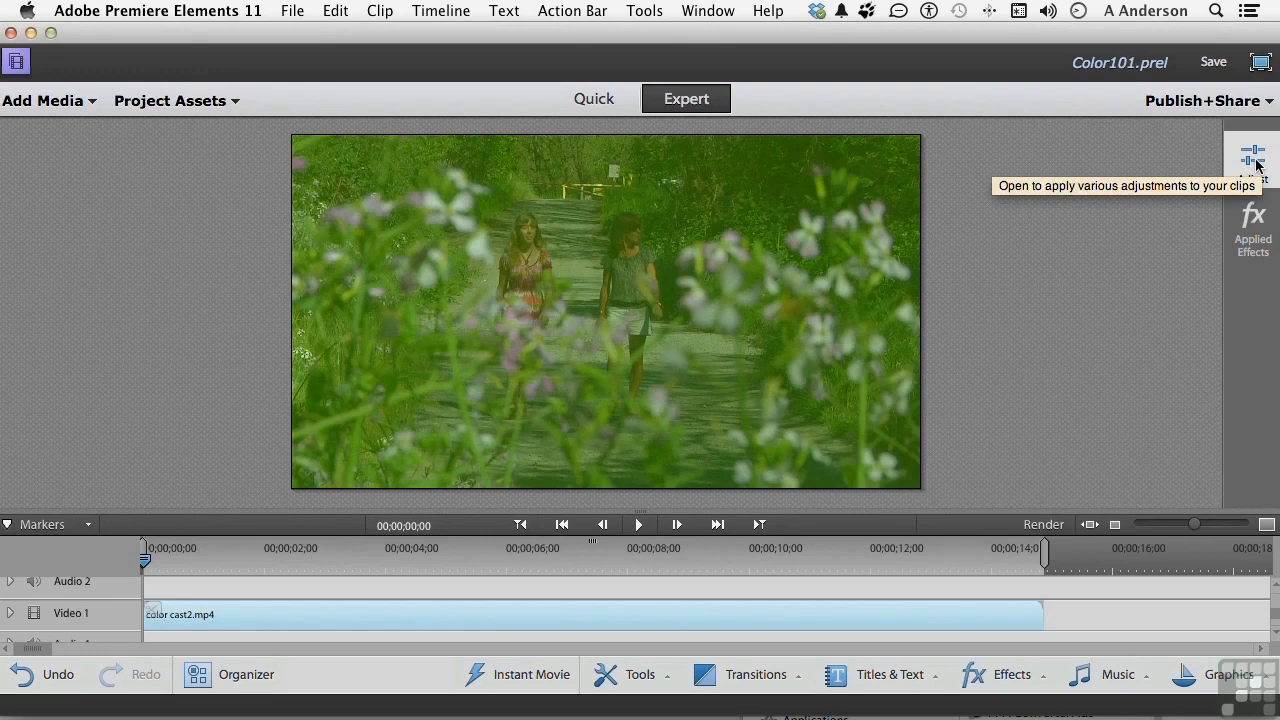
mouse_move(969, 631)
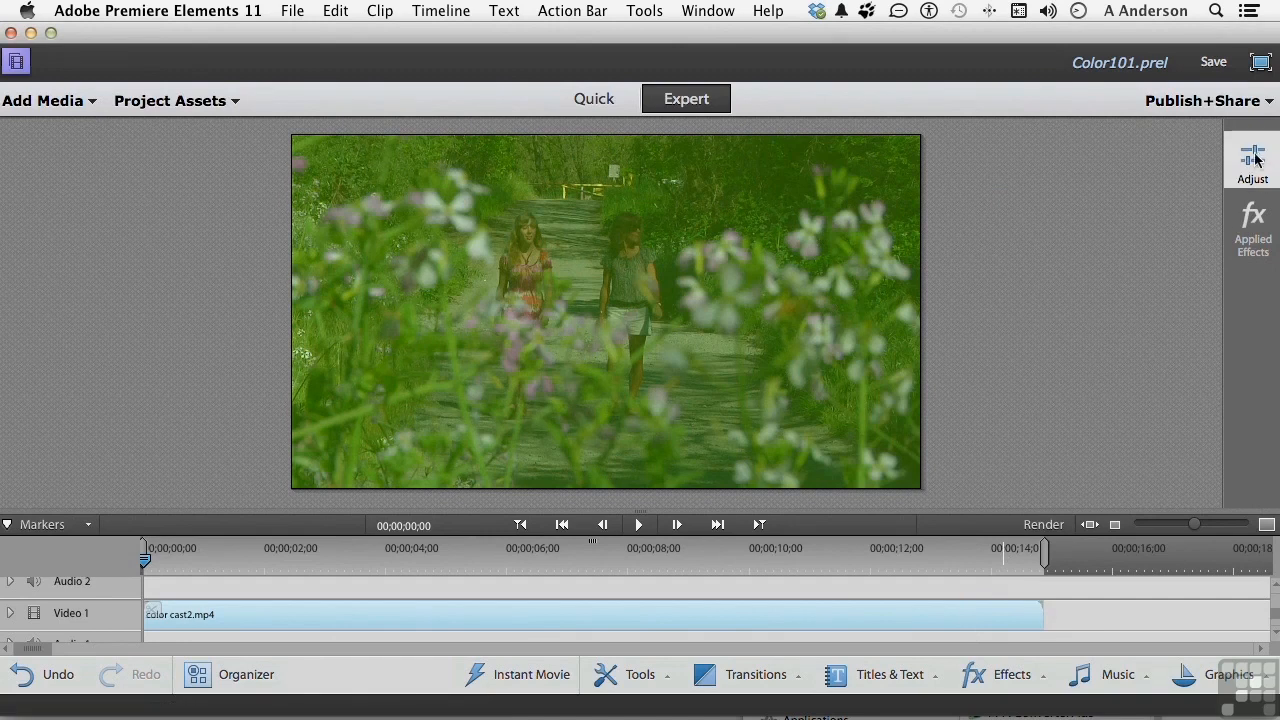
Step: Run Smart Fix on the clip, dismiss its no-problems message, and collapse Smart Fix
left_click(1252, 160)
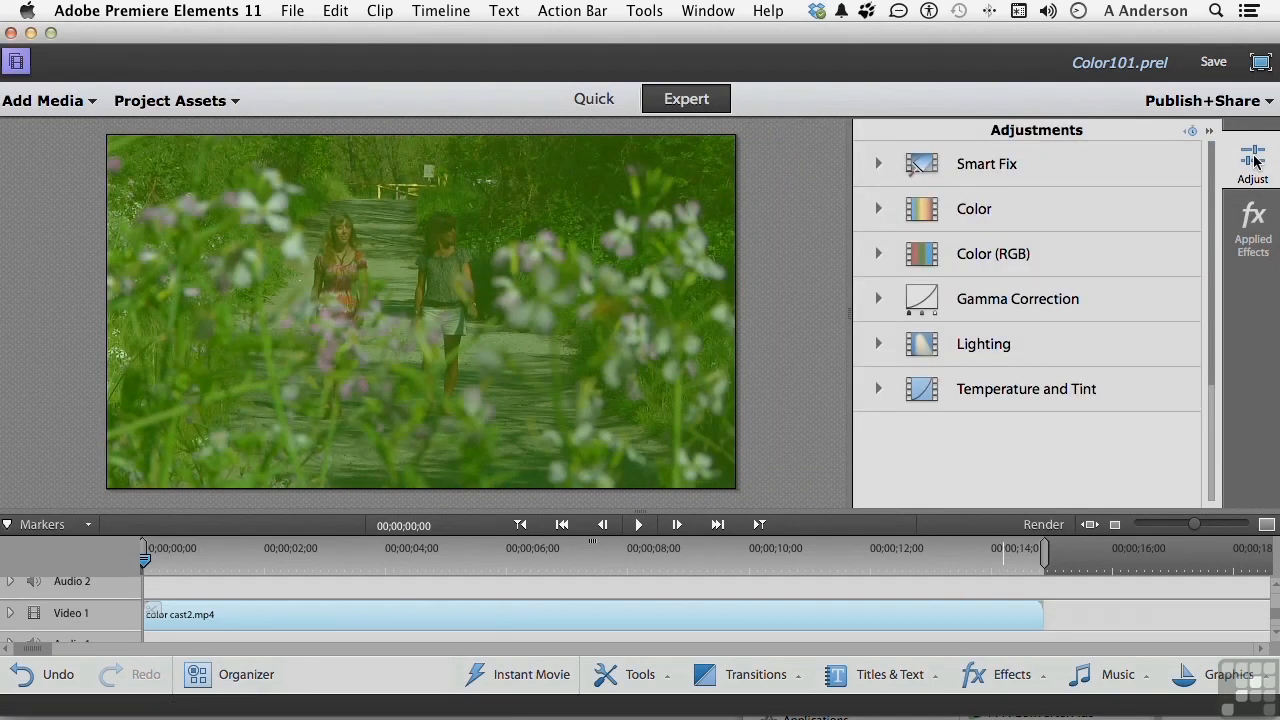
mouse_move(1253, 157)
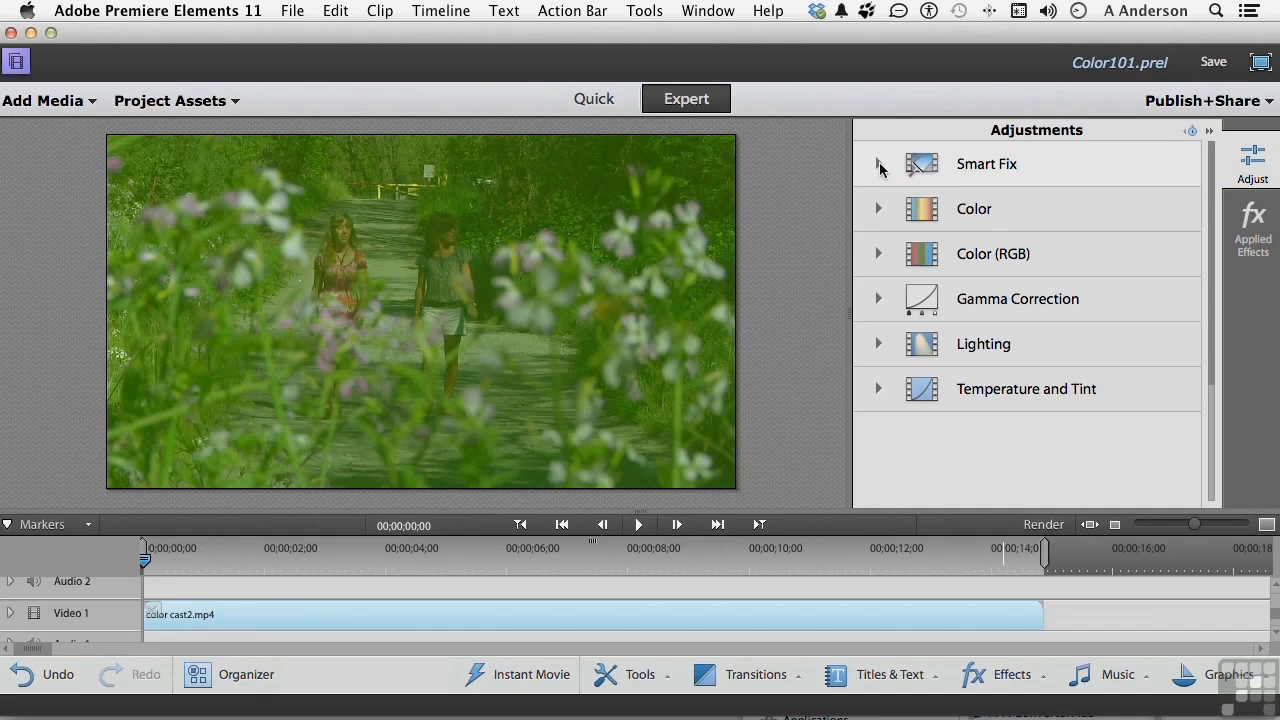
left_click(879, 164)
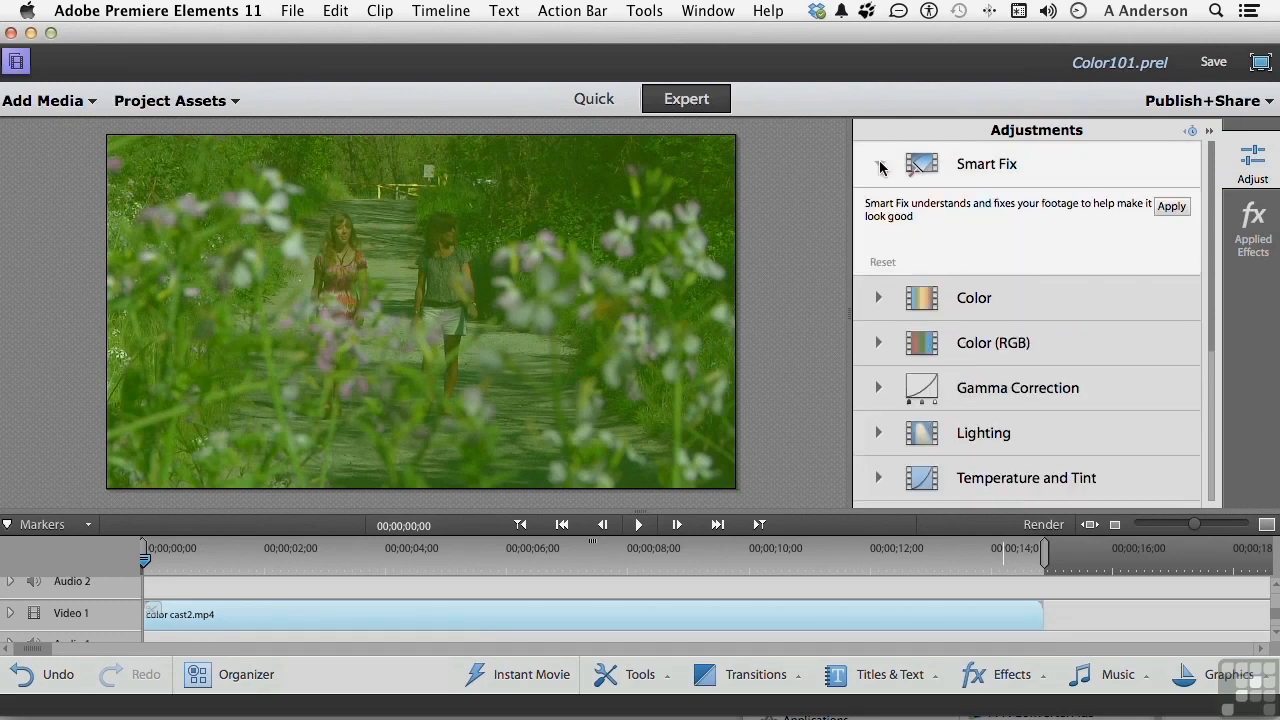
left_click(1172, 206)
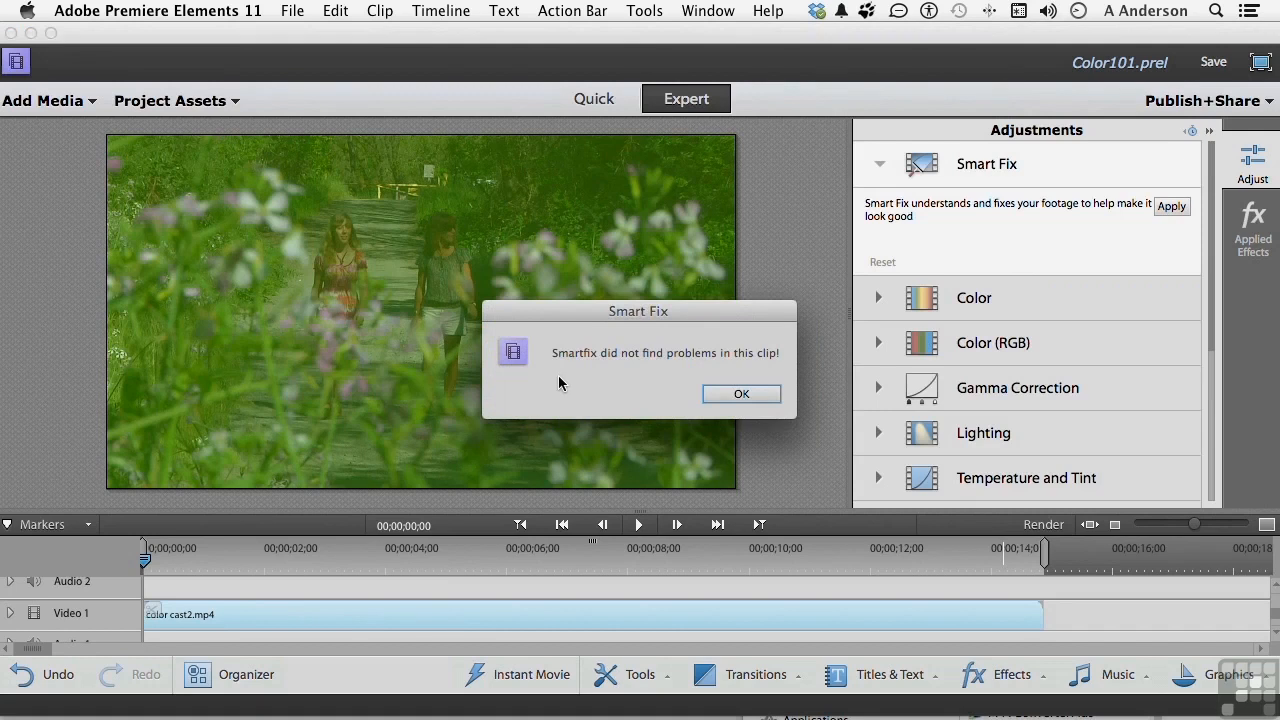
left_click(741, 394)
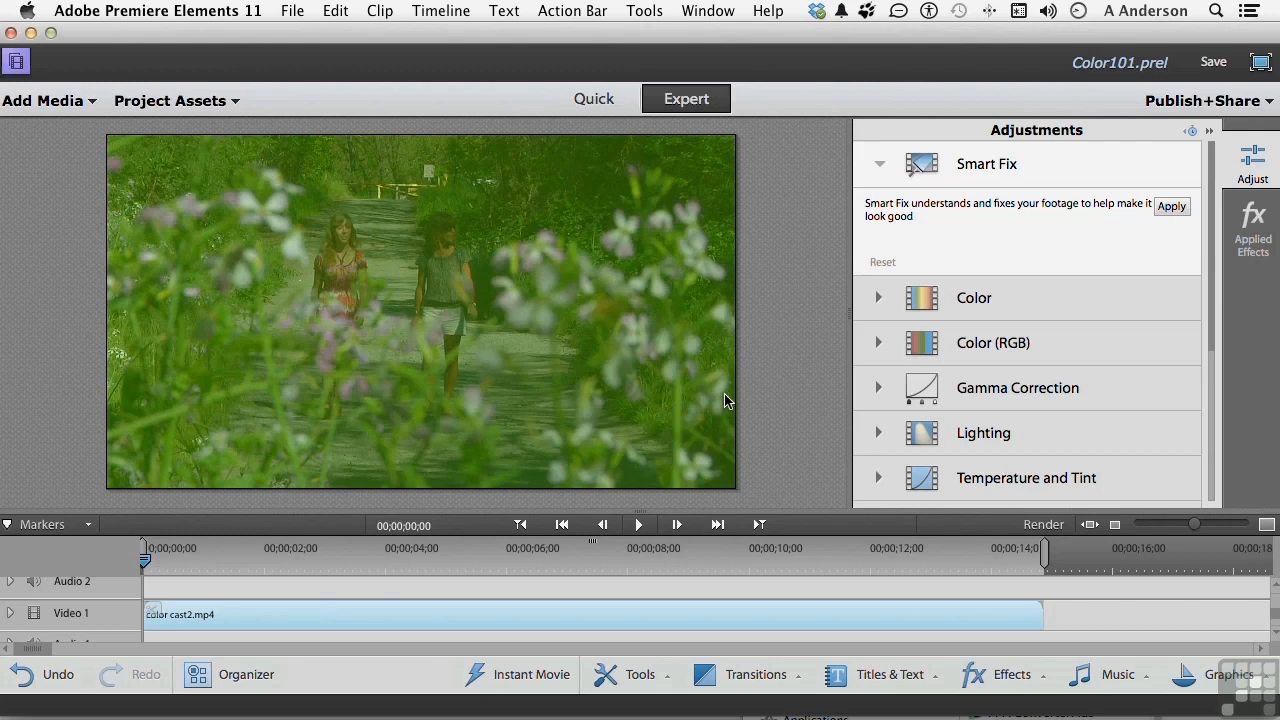
mouse_move(895, 155)
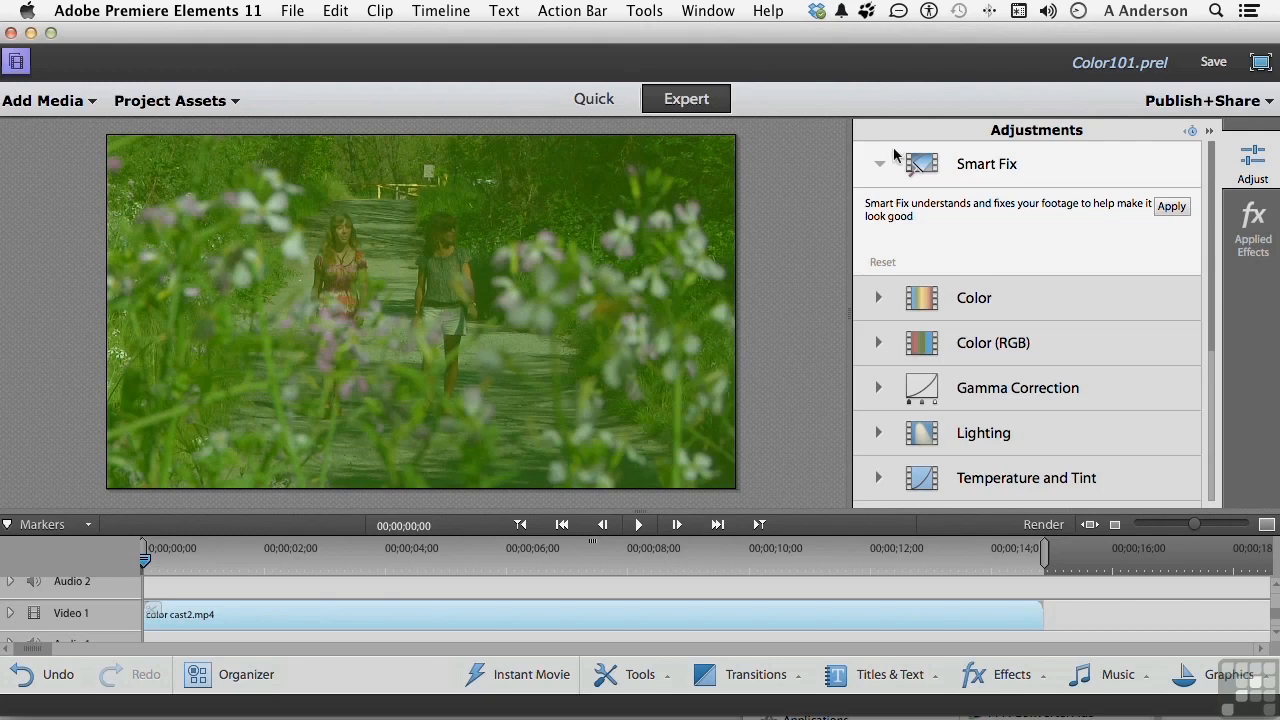
left_click(879, 163)
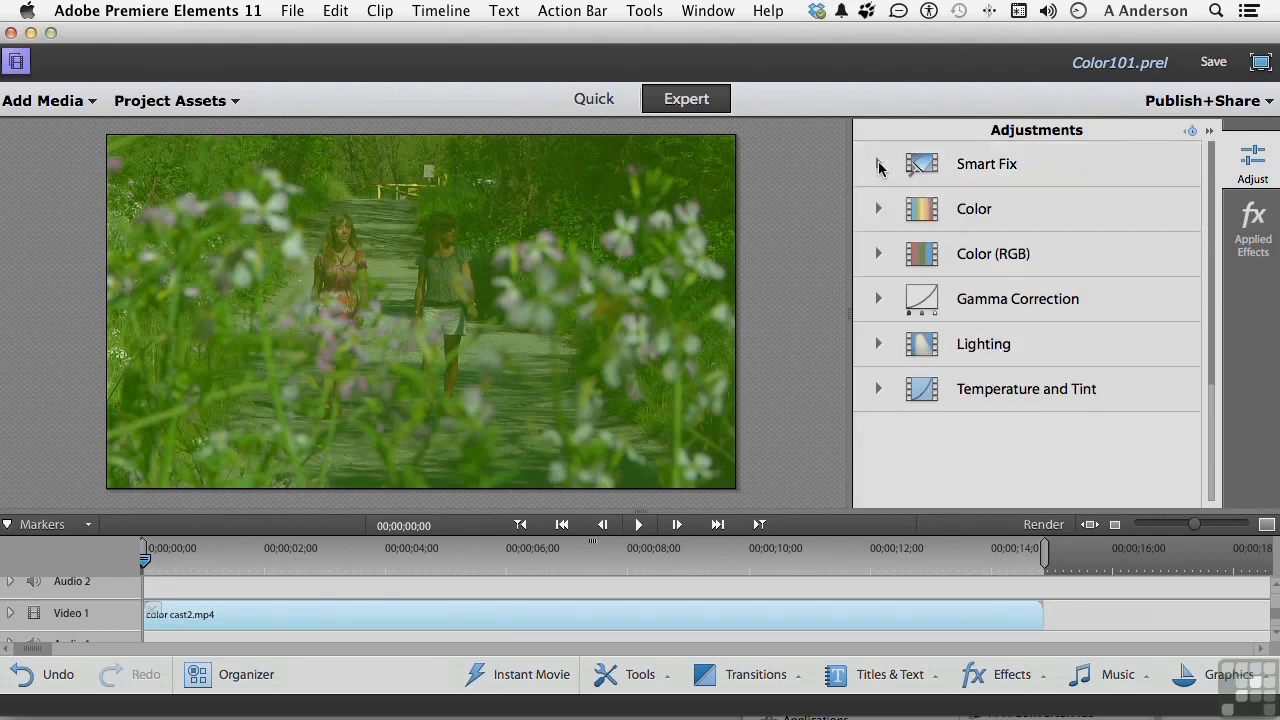
mouse_move(1005, 223)
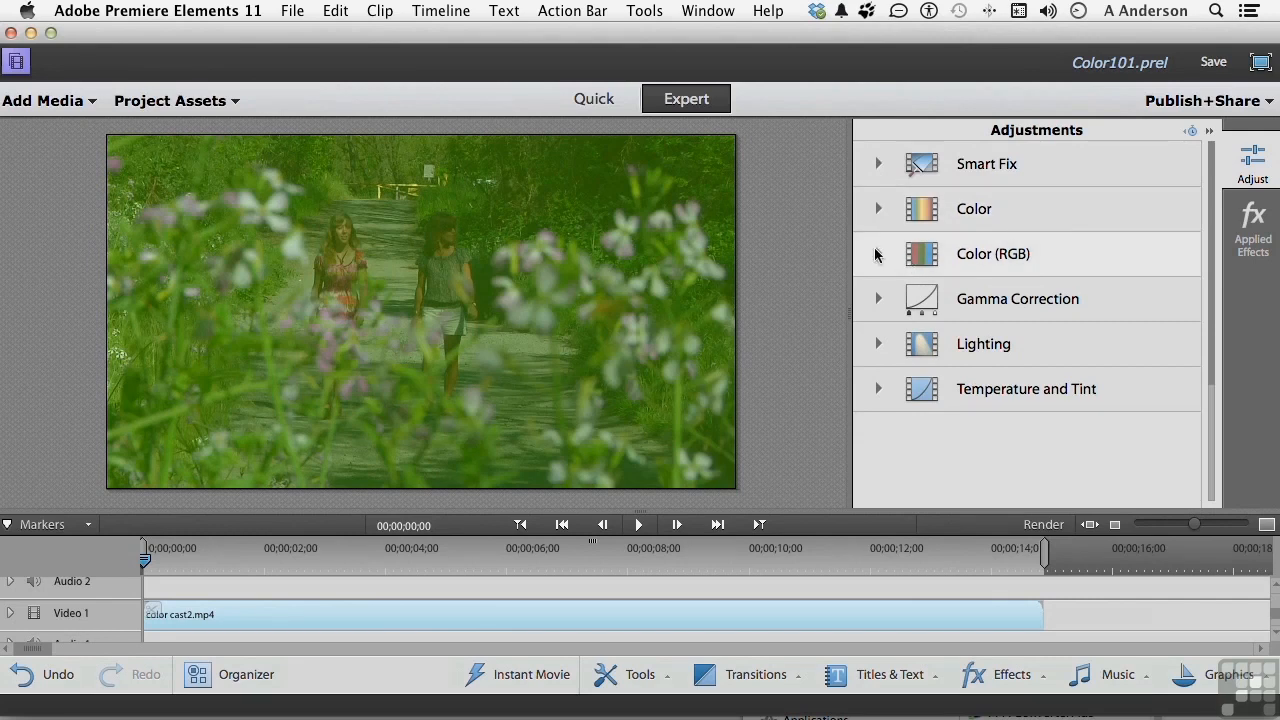
left_click(878, 253)
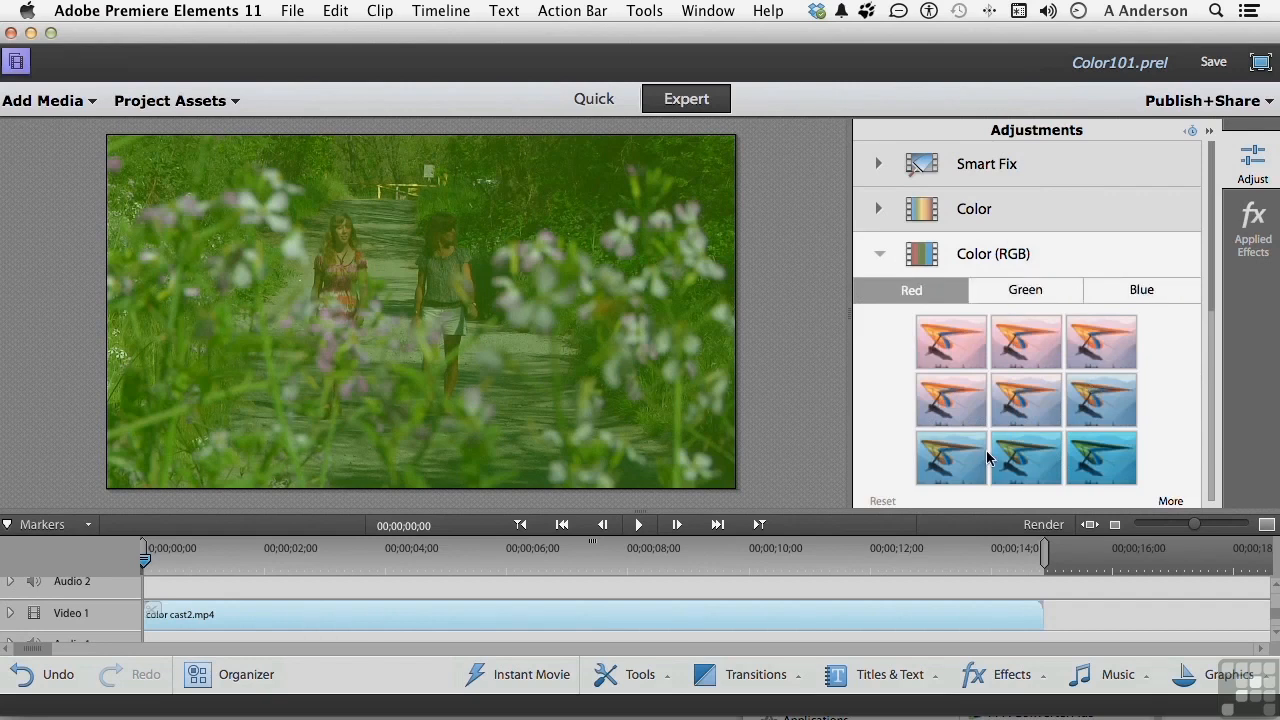
left_click(1102, 457)
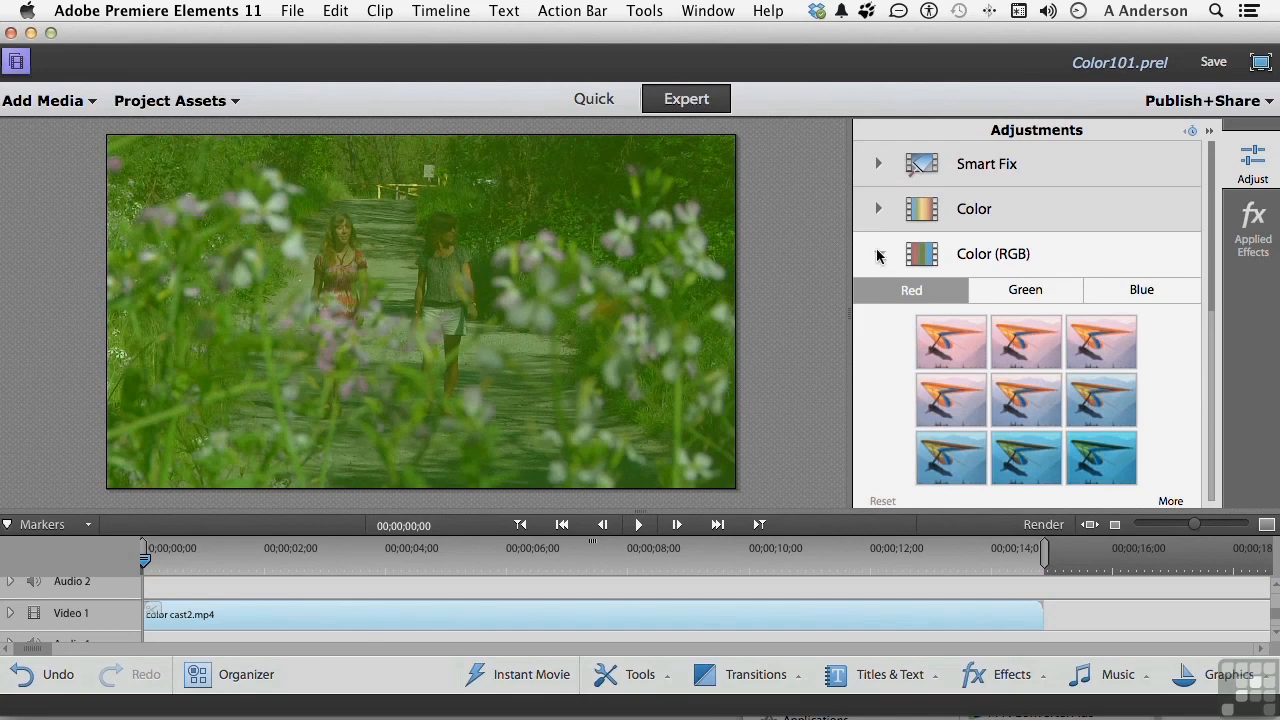
left_click(878, 253)
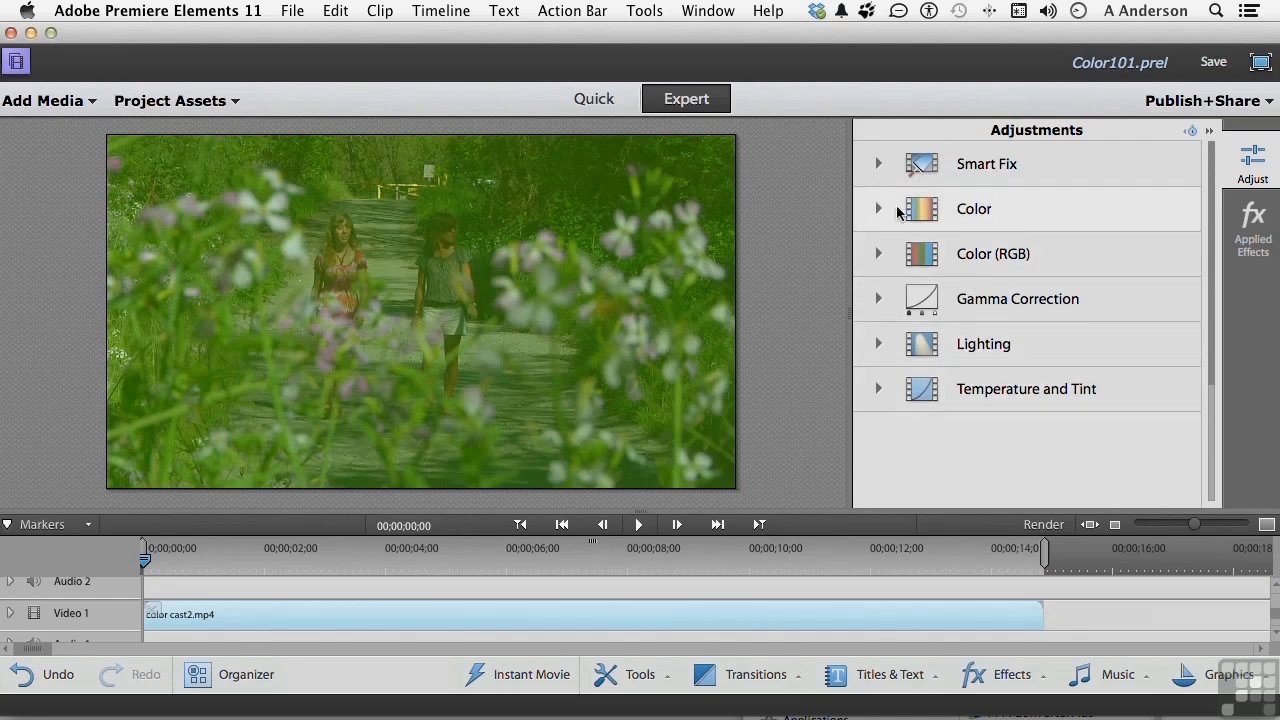
Step: Expand the Adjust panel's Color section and show its Hue variation presets
left_click(878, 208)
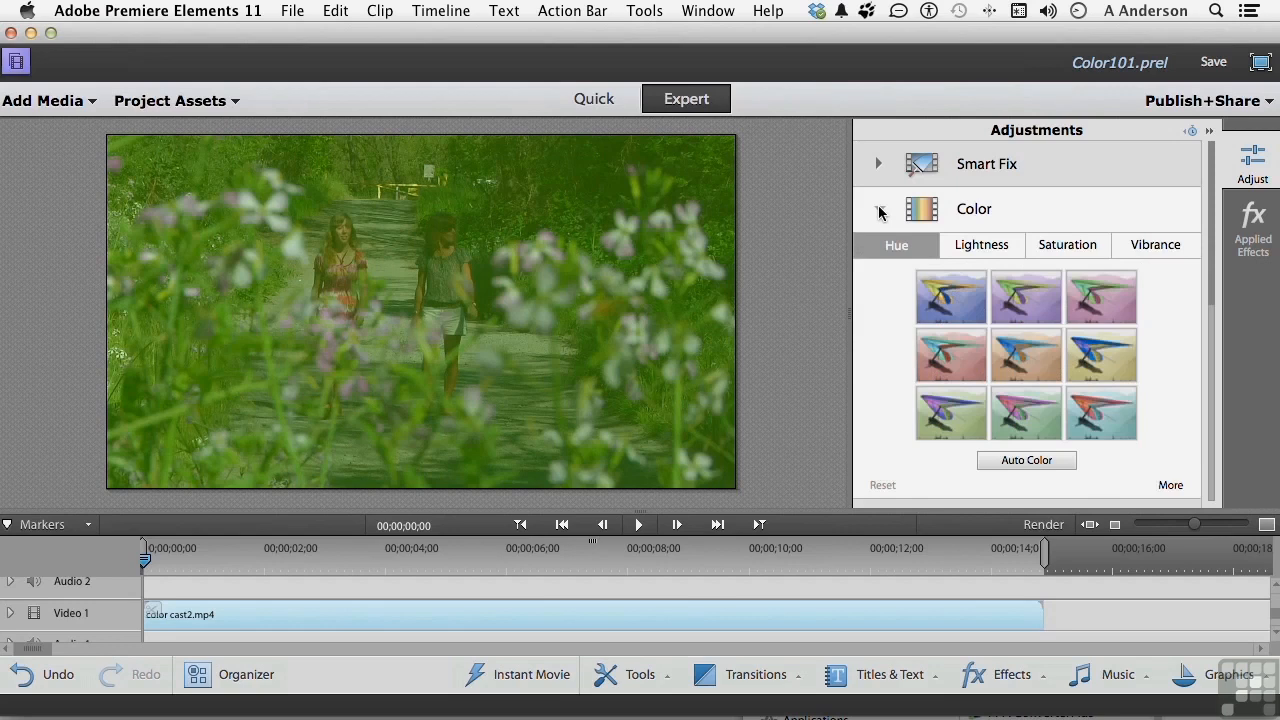
left_click(878, 209)
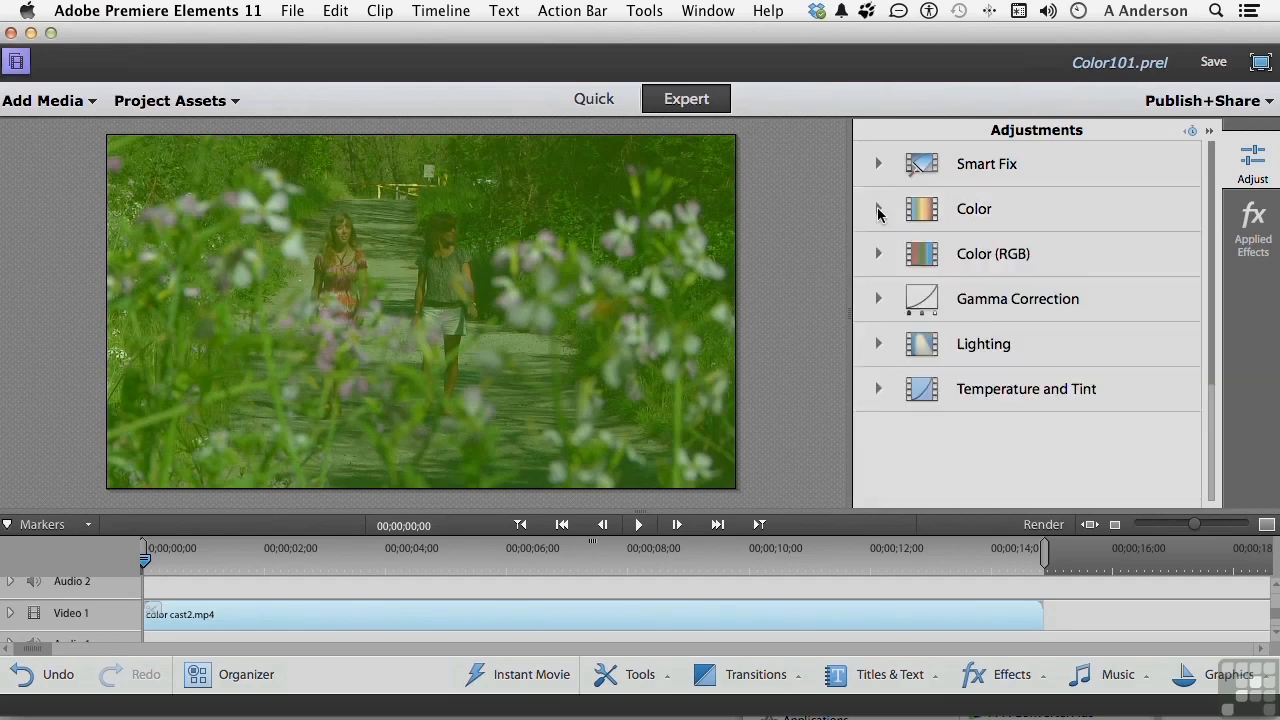
left_click(878, 209)
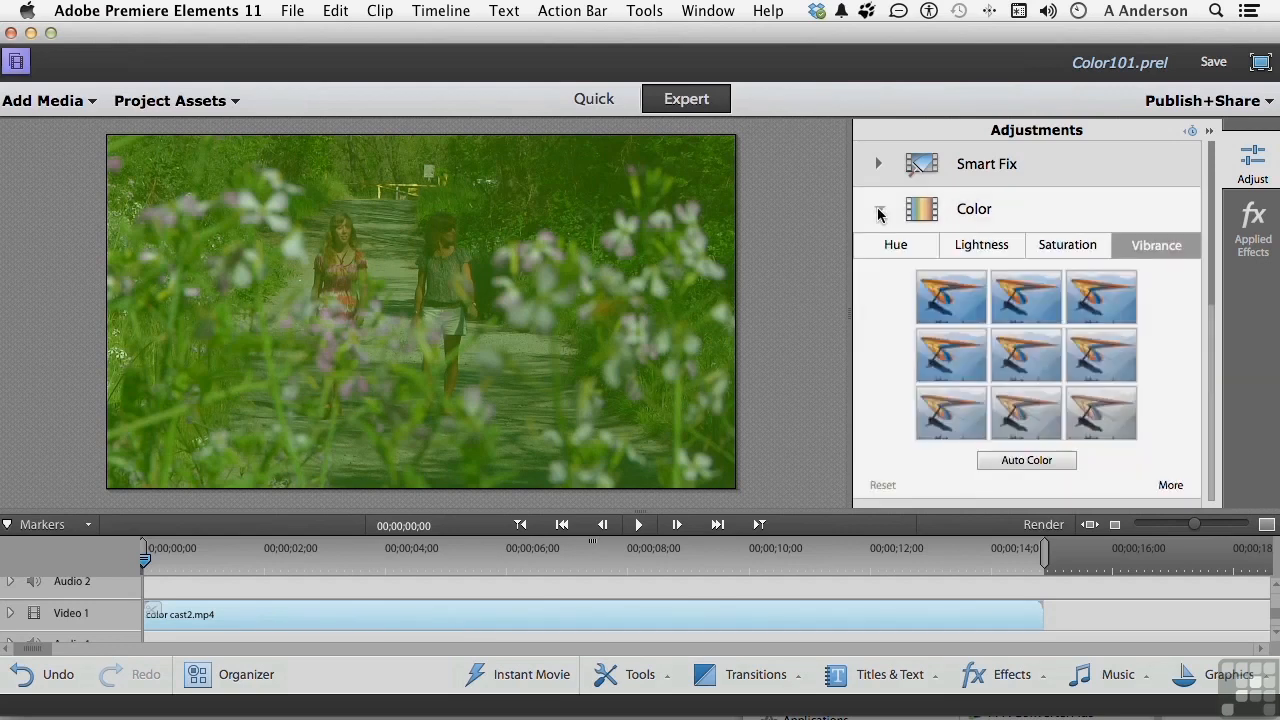
left_click(895, 245)
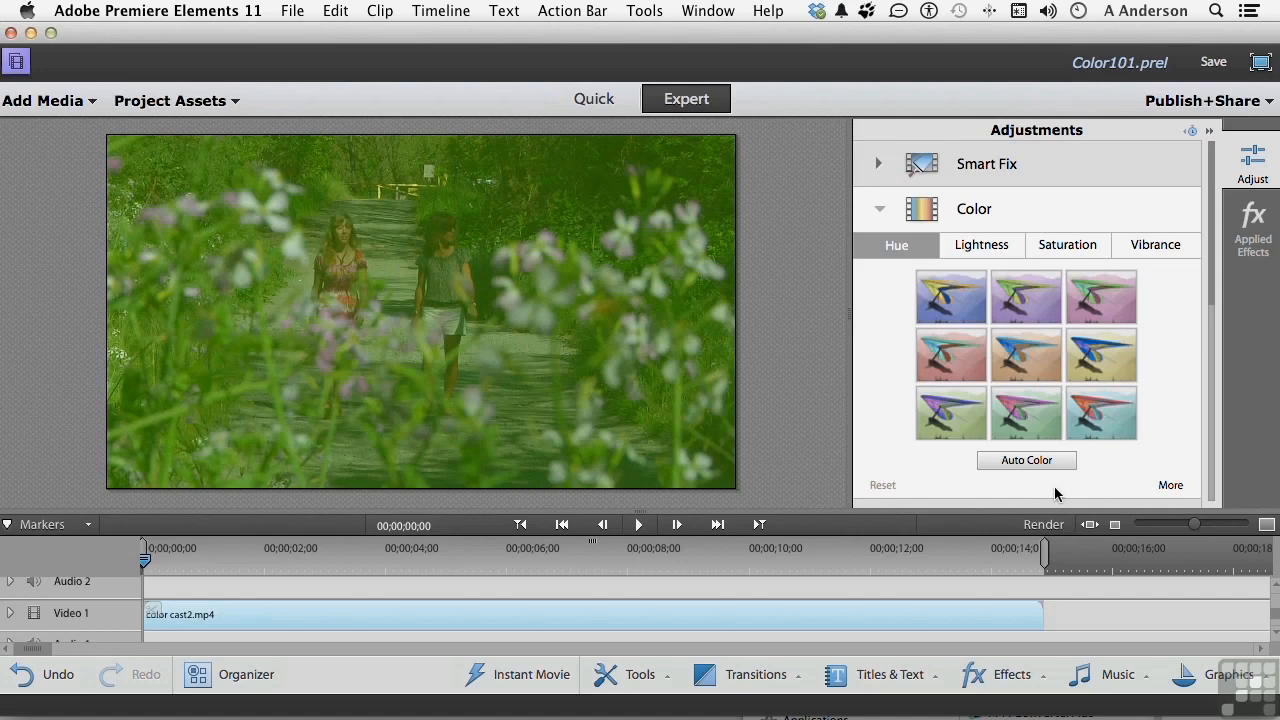
mouse_move(1002, 369)
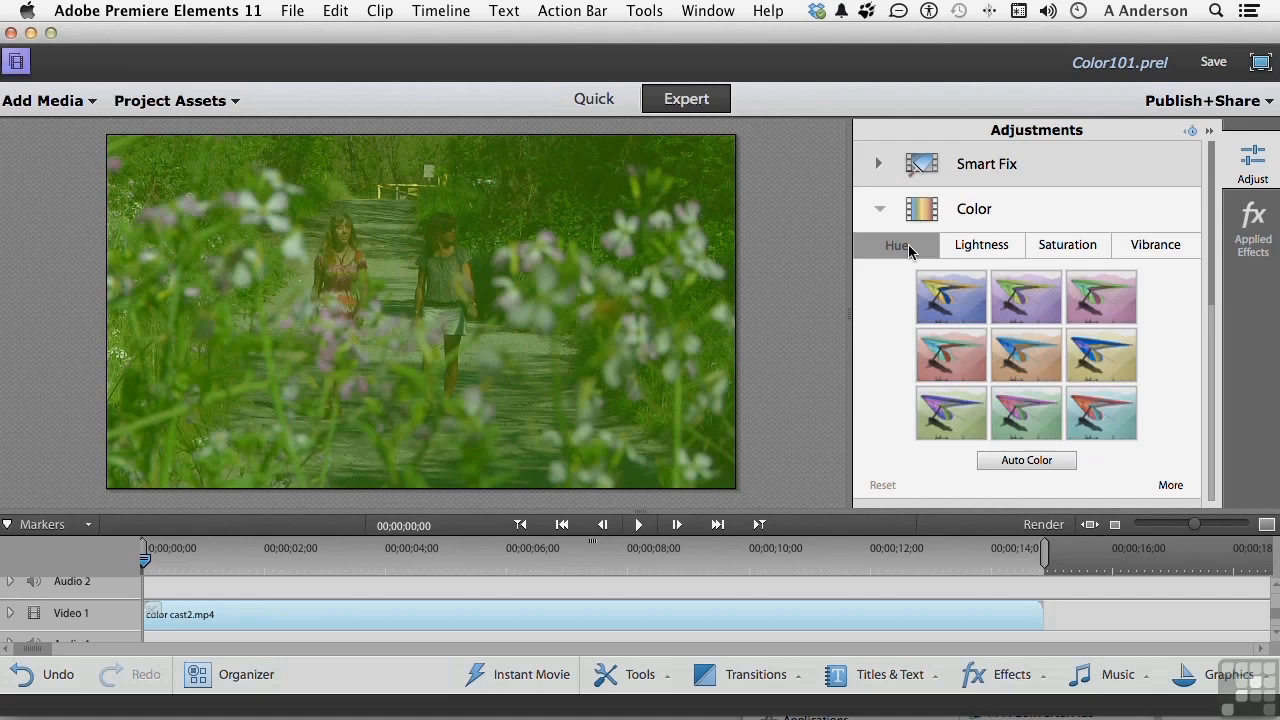
mouse_move(938, 291)
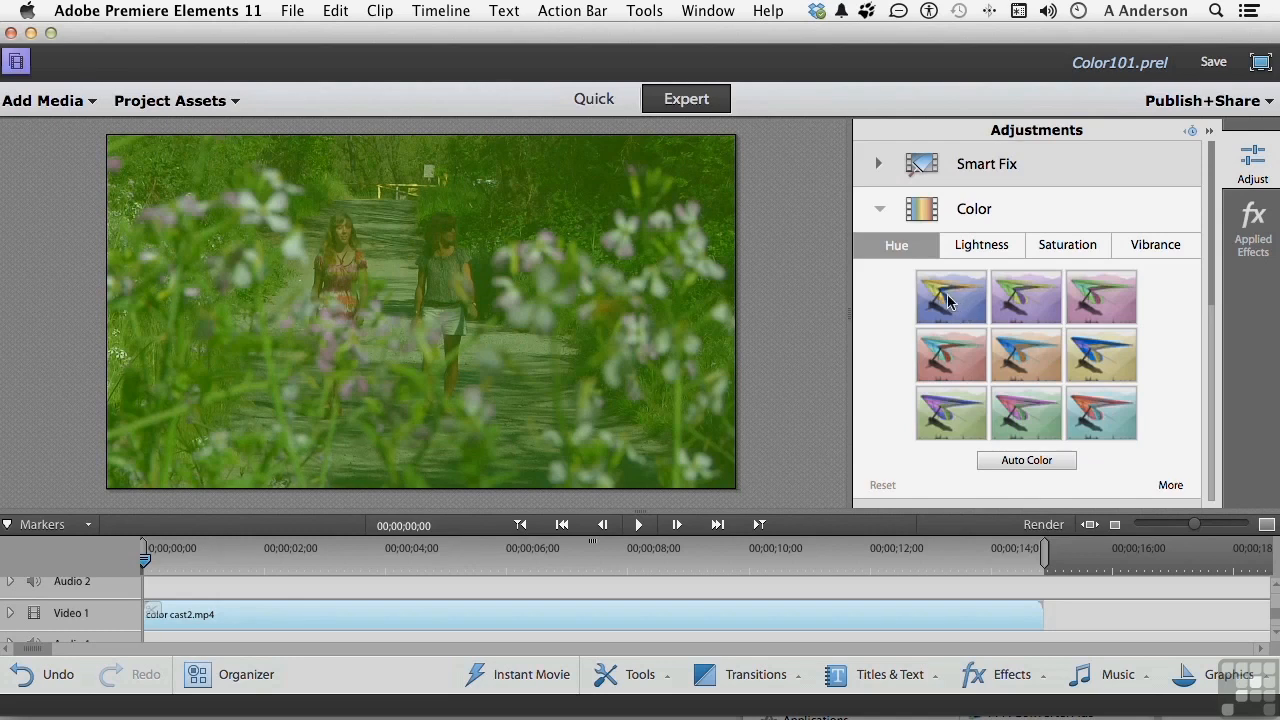
Step: Try four Hue preset thumbnails on the clip, then show the Lightness presets
left_click(951, 296)
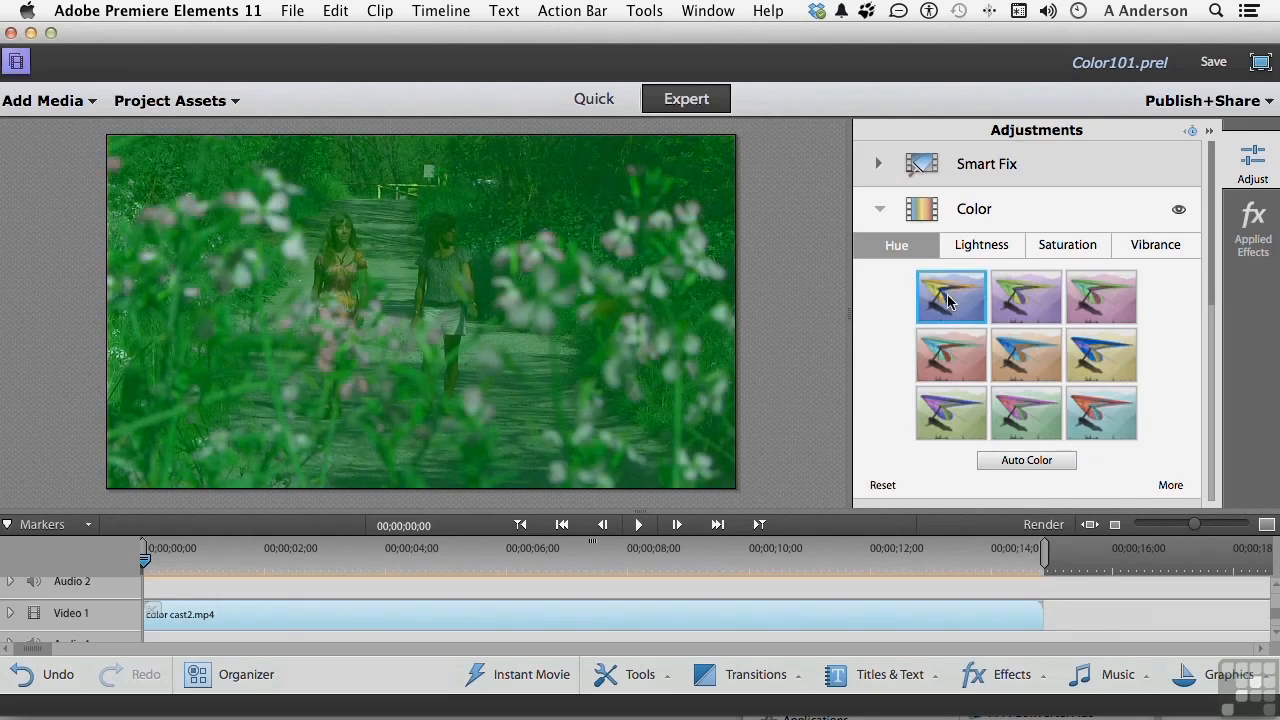
left_click(951, 296)
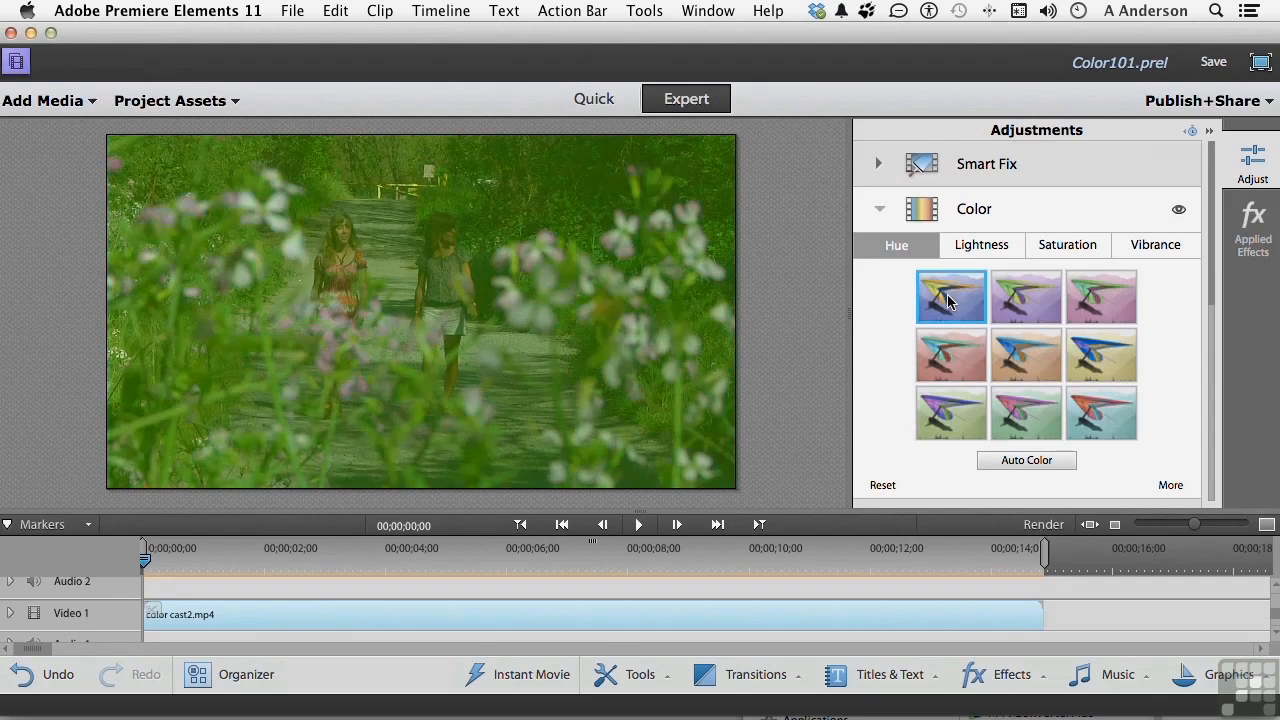
left_click(1101, 354)
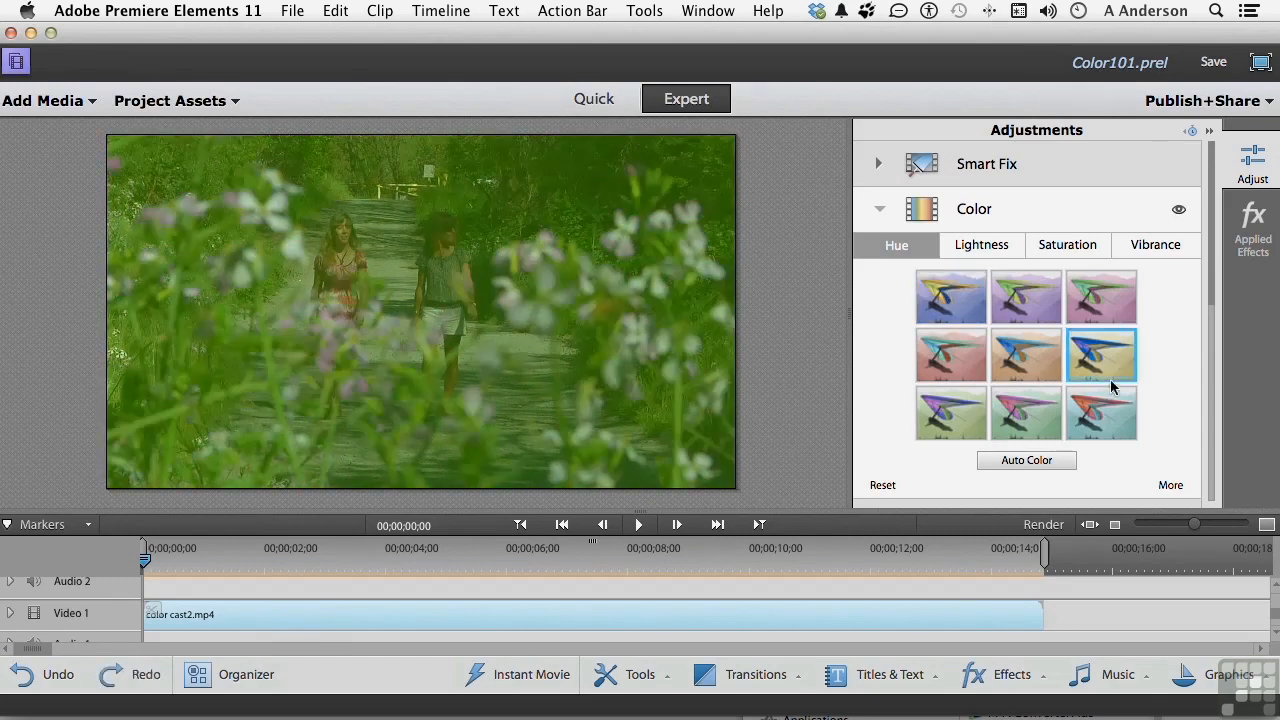
left_click(1102, 412)
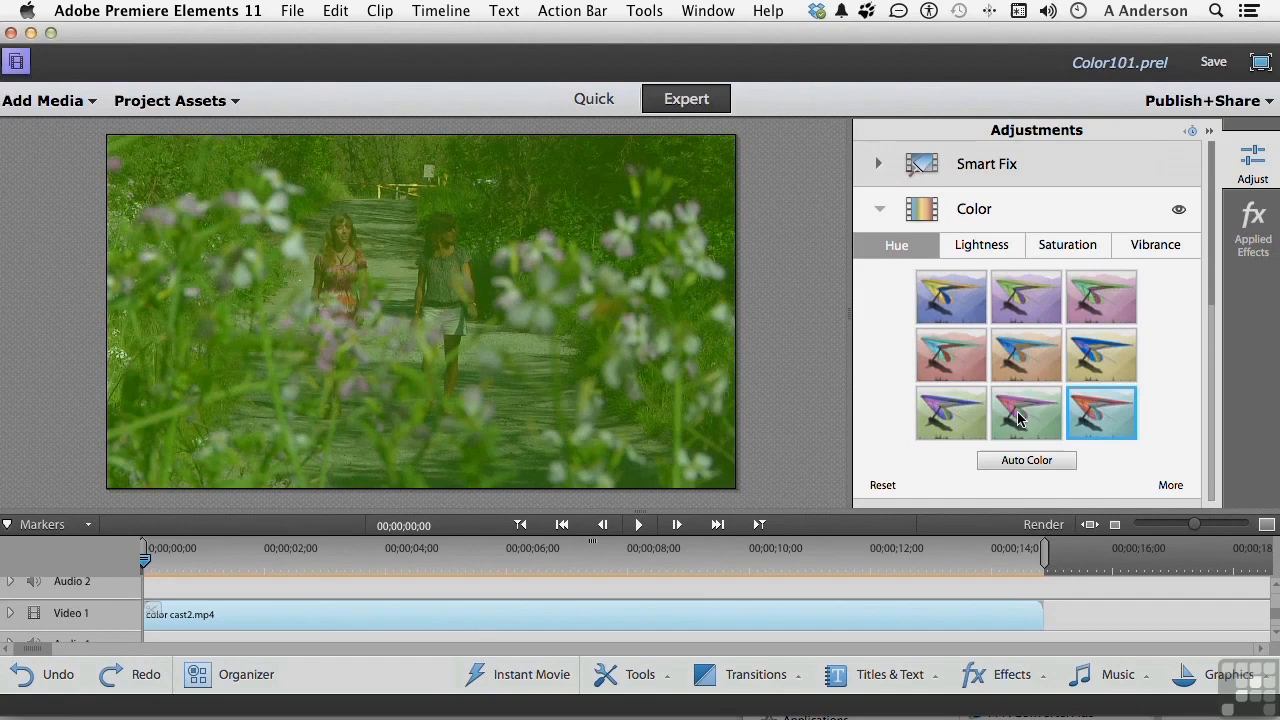
left_click(1026, 412)
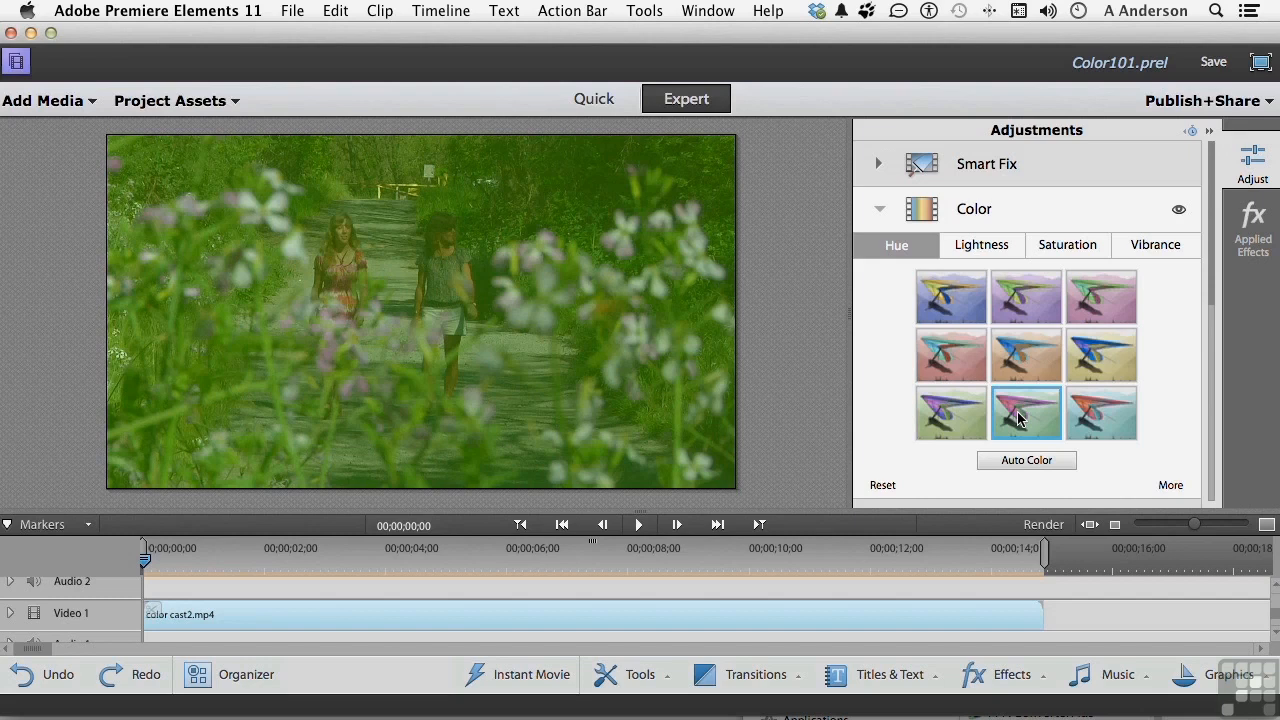
left_click(981, 245)
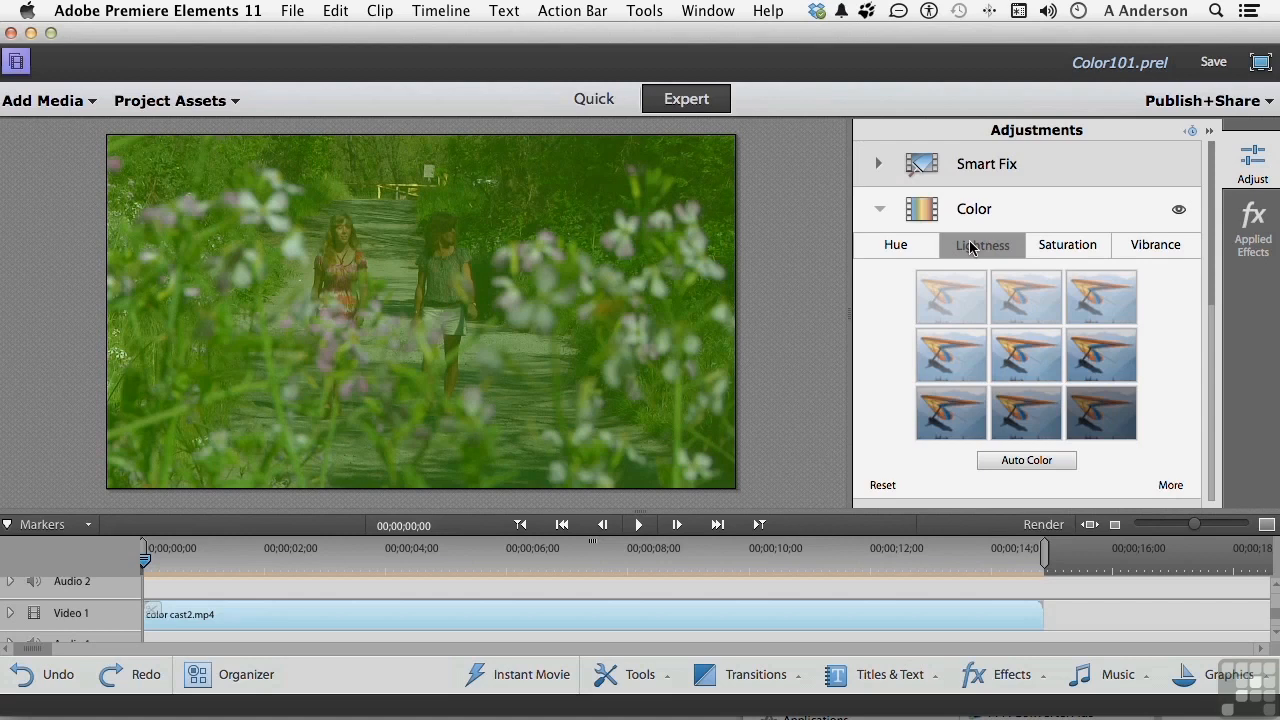
Step: Try the lightest and darkest Lightness presets, then show the Saturation presets
left_click(950, 297)
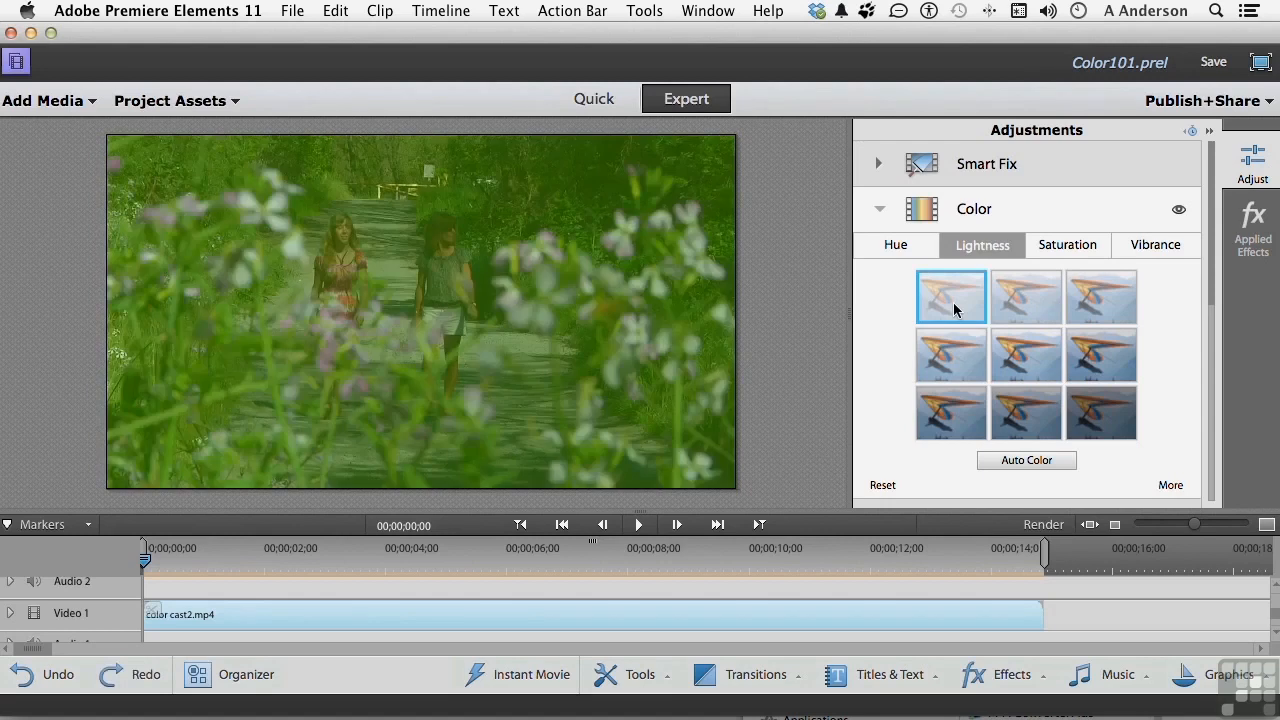
left_click(1101, 411)
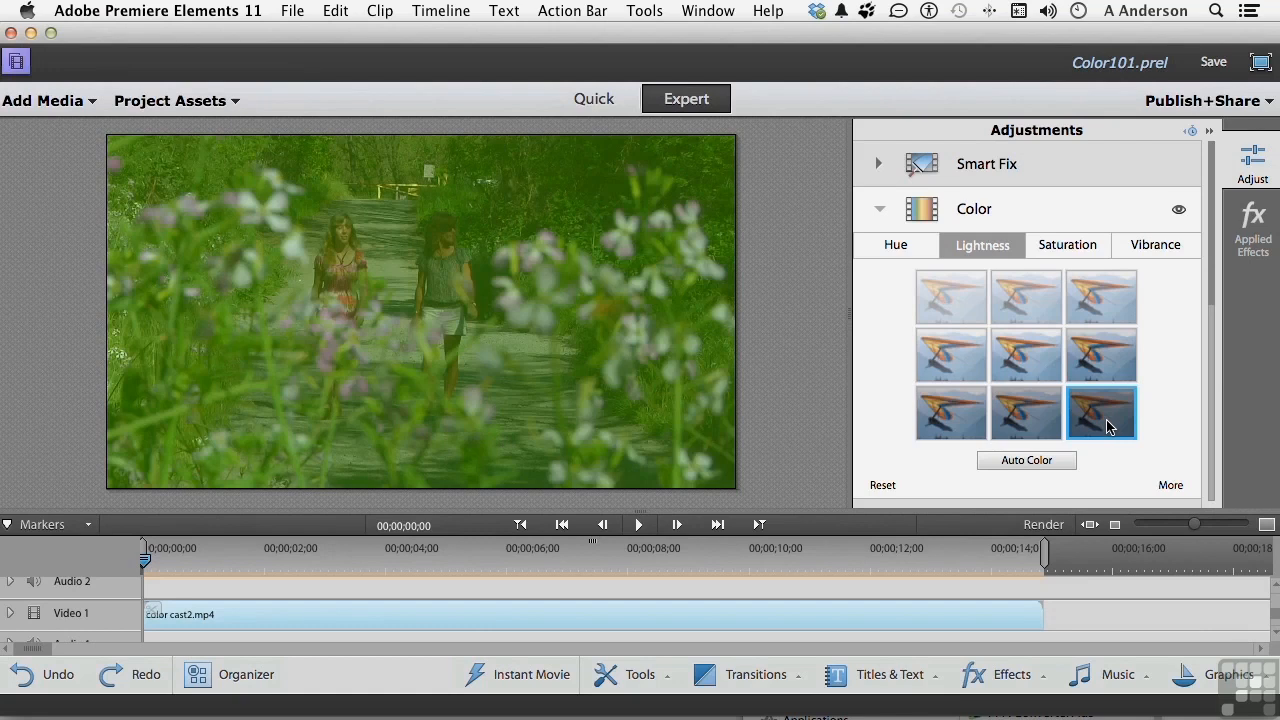
mouse_move(1102, 338)
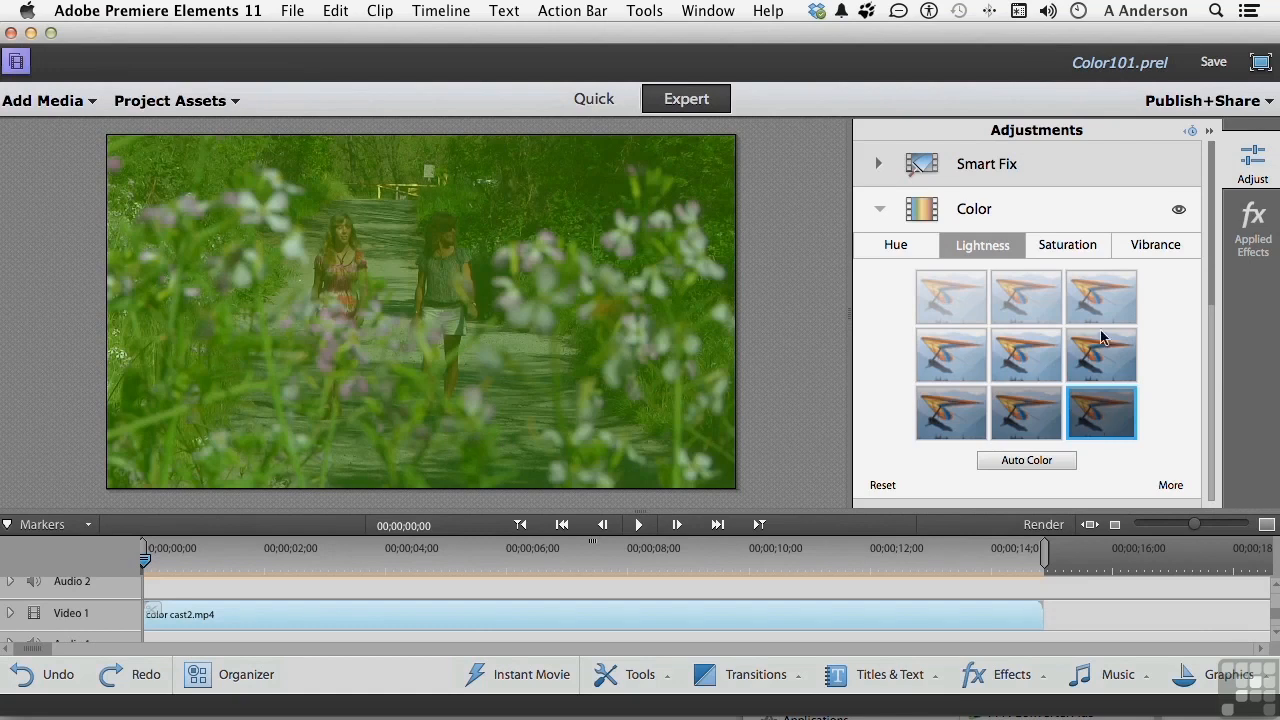
left_click(1067, 245)
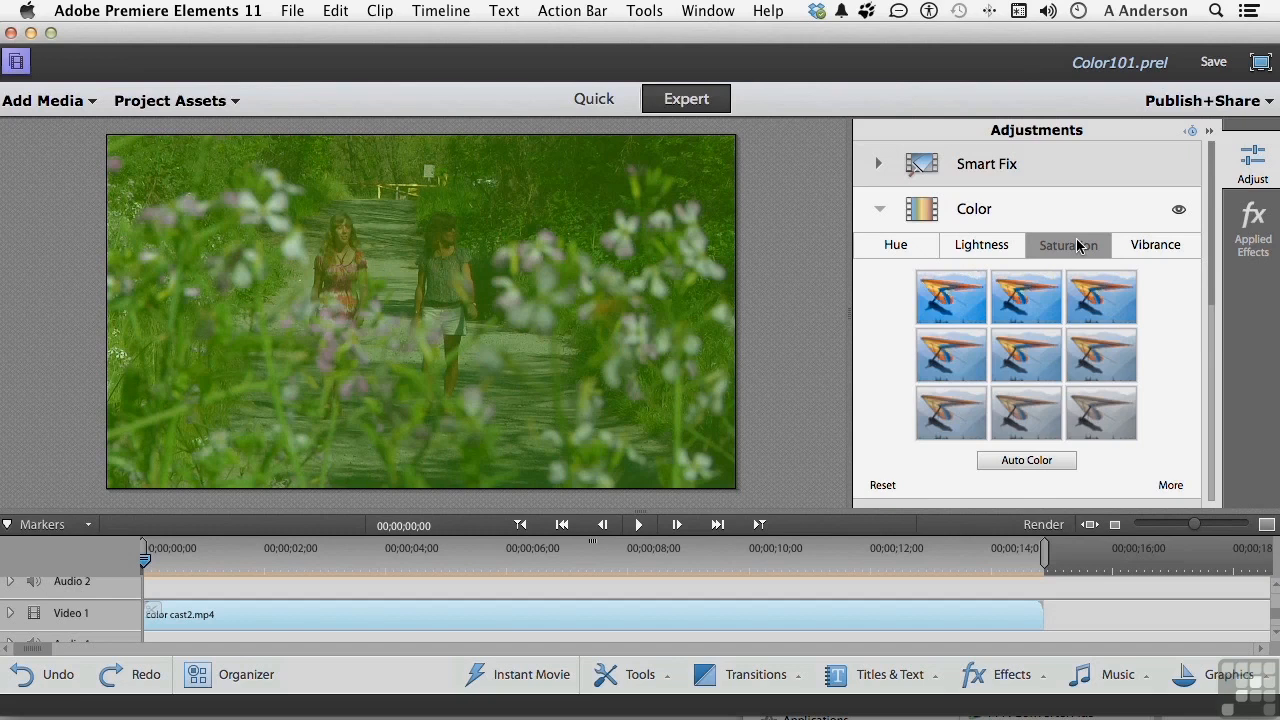
left_click(1068, 245)
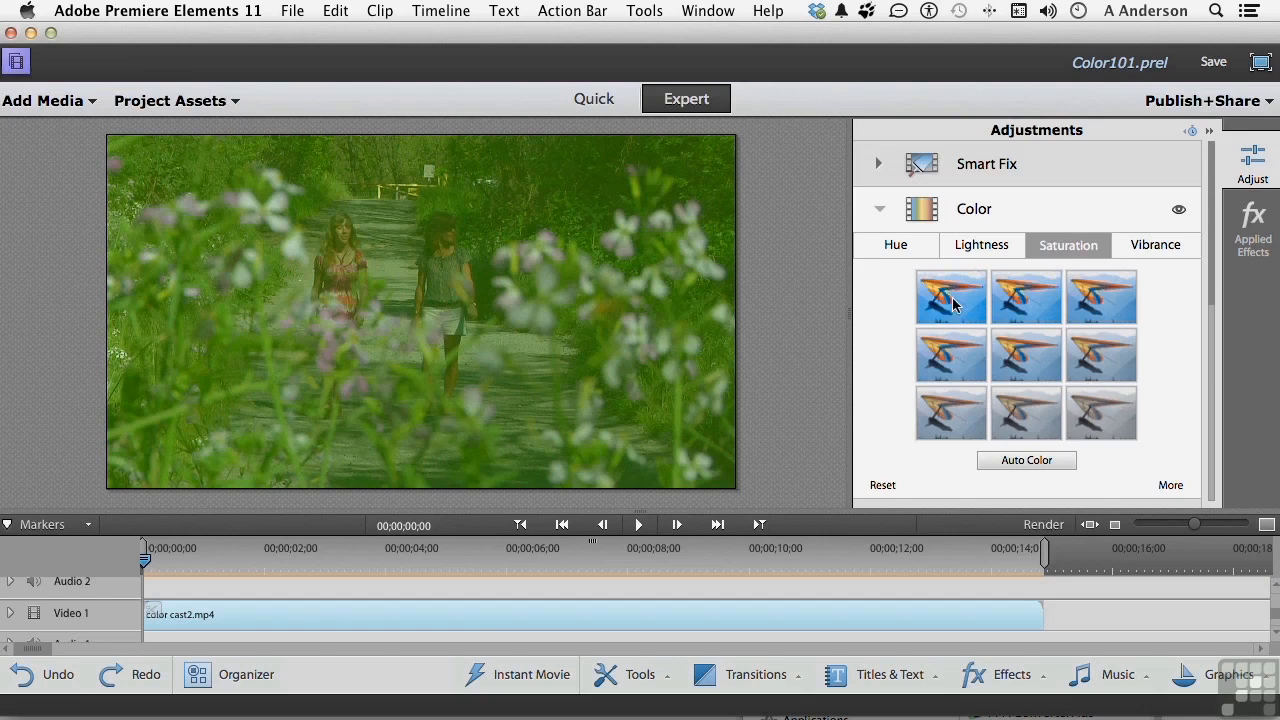
left_click(950, 296)
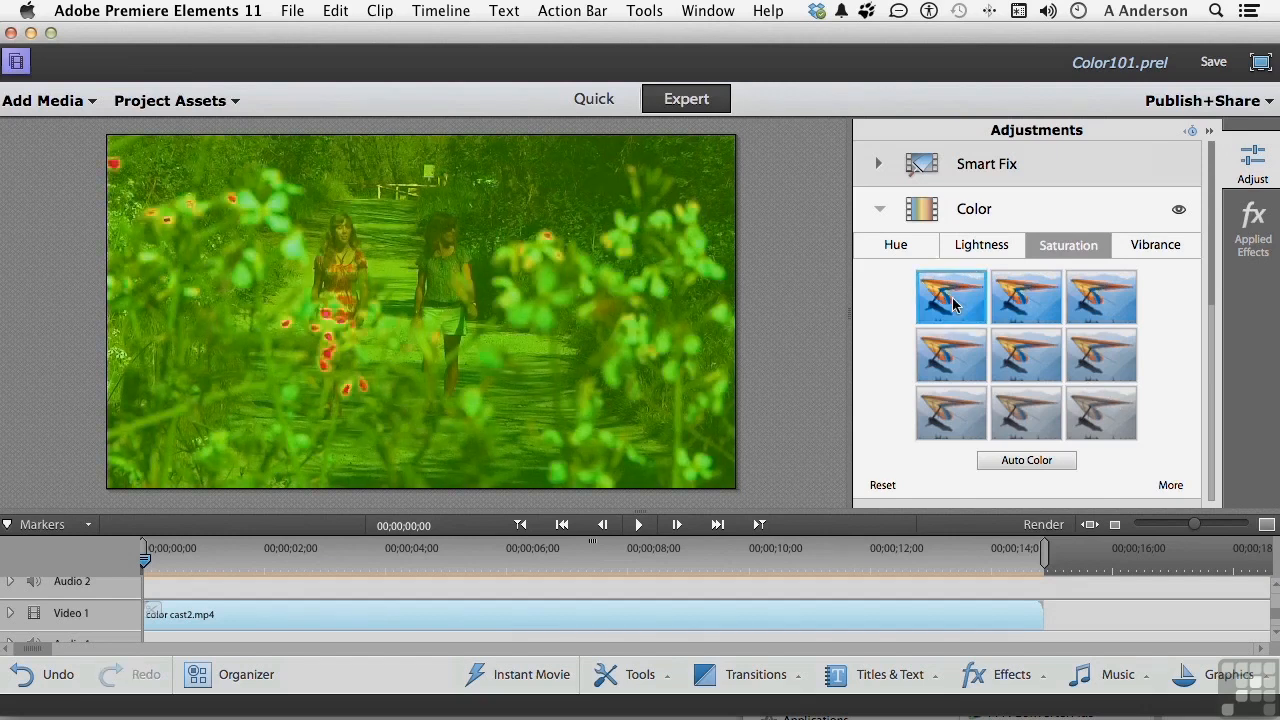
left_click(951, 296)
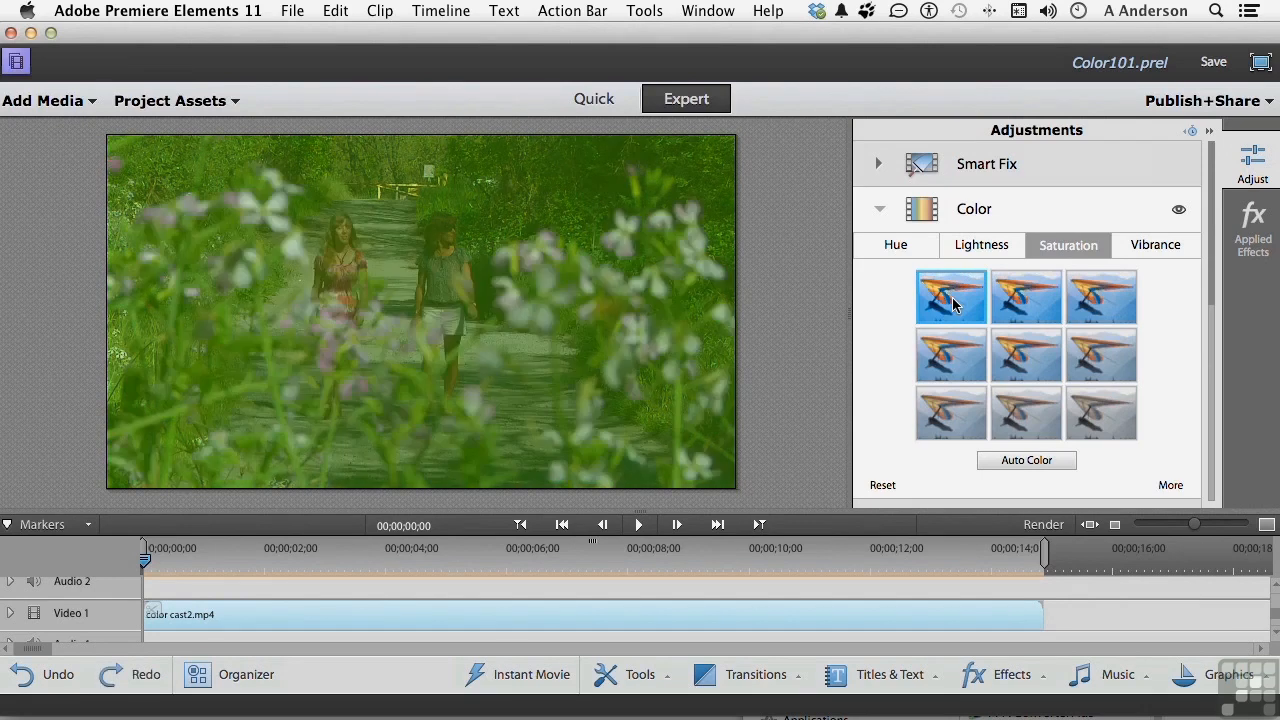
left_click(1101, 412)
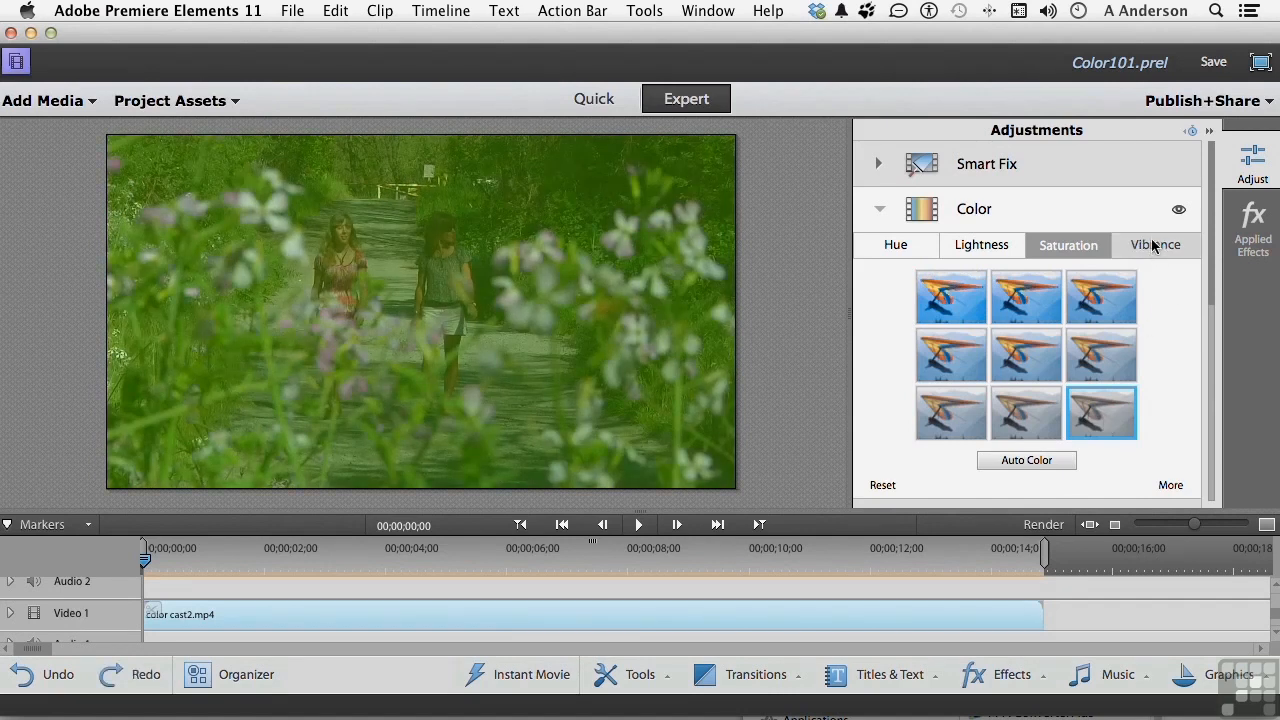
Step: Show the Vibrance presets, try the most and least vibrant, and undo the washed-out result
left_click(1155, 245)
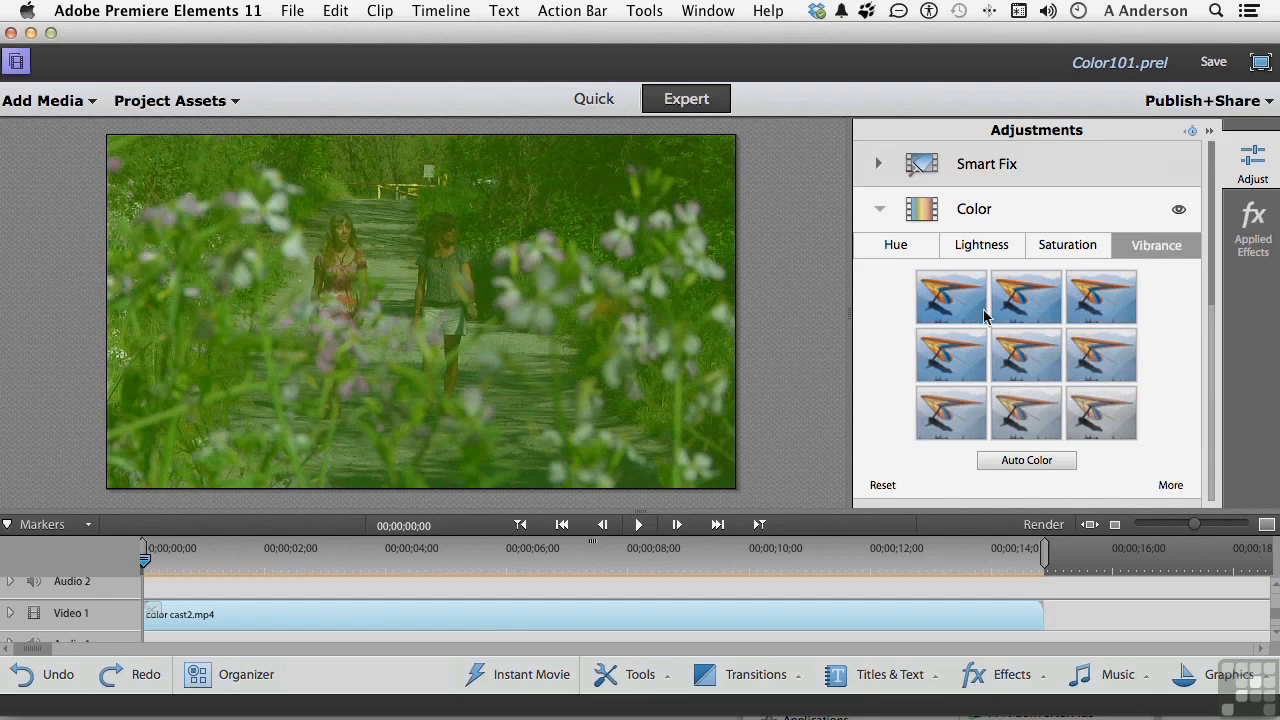
left_click(951, 296)
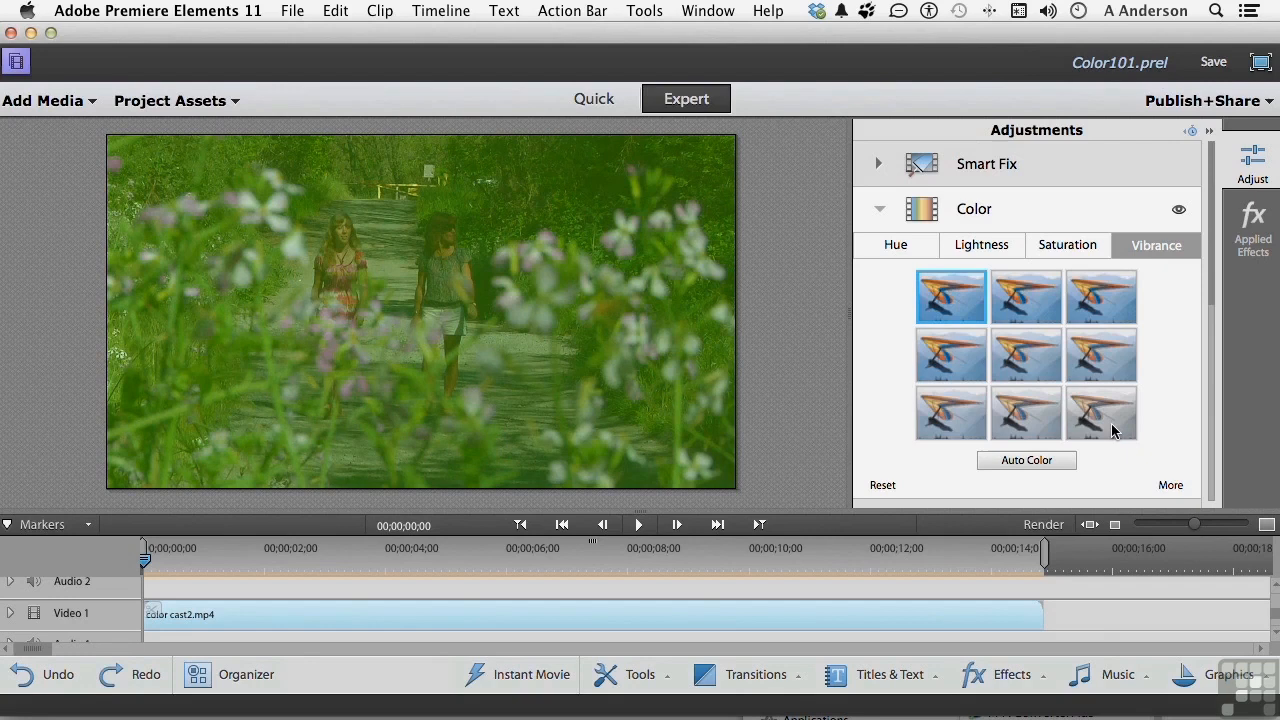
left_click(1101, 412)
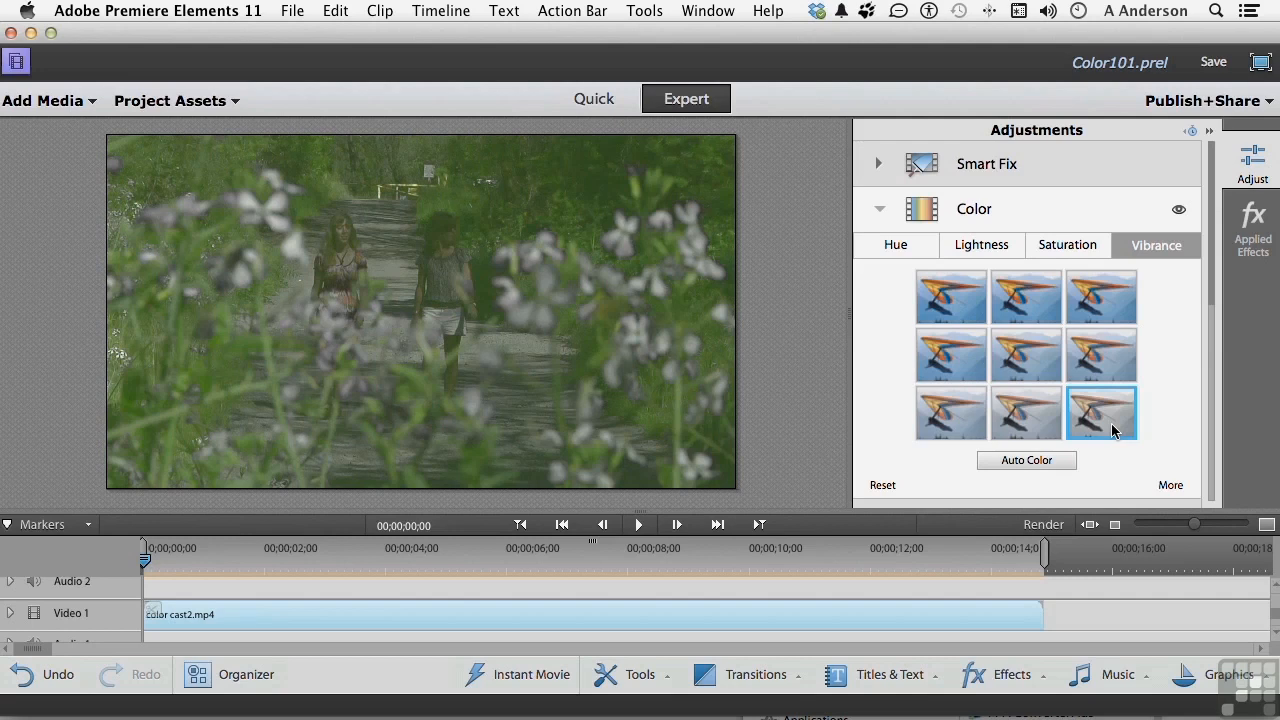
left_click(1102, 412)
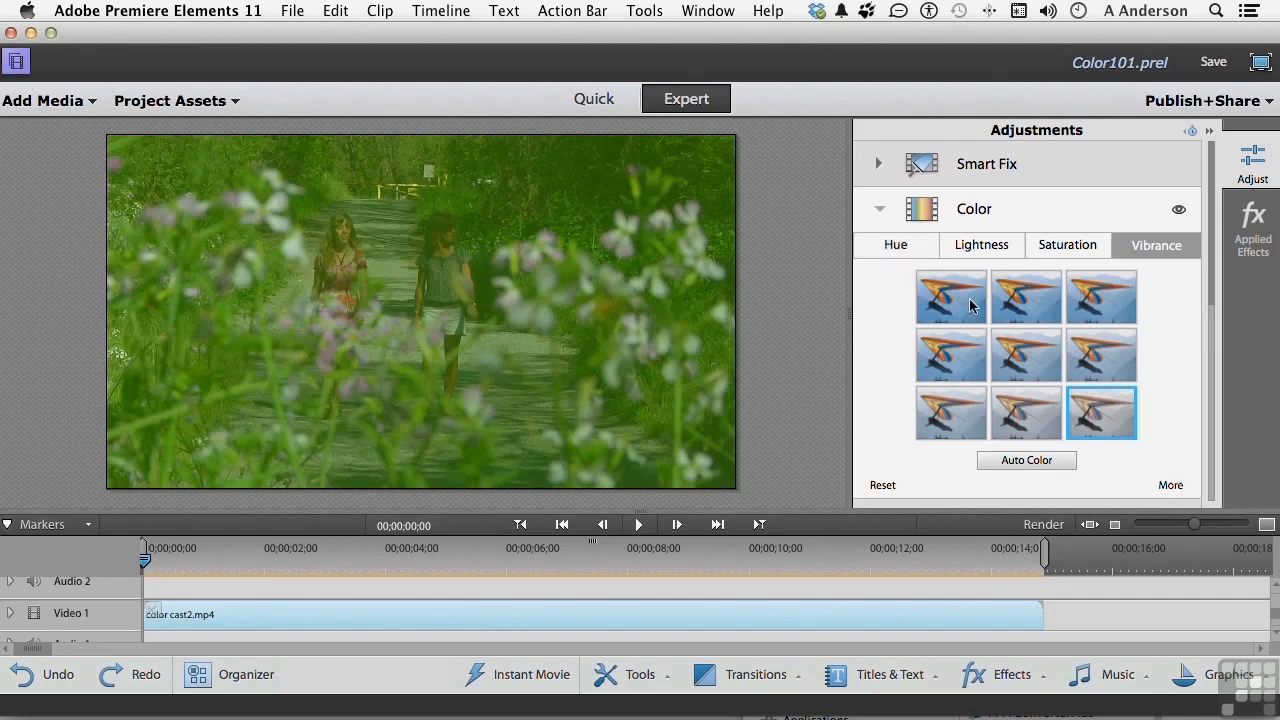
mouse_move(1160, 434)
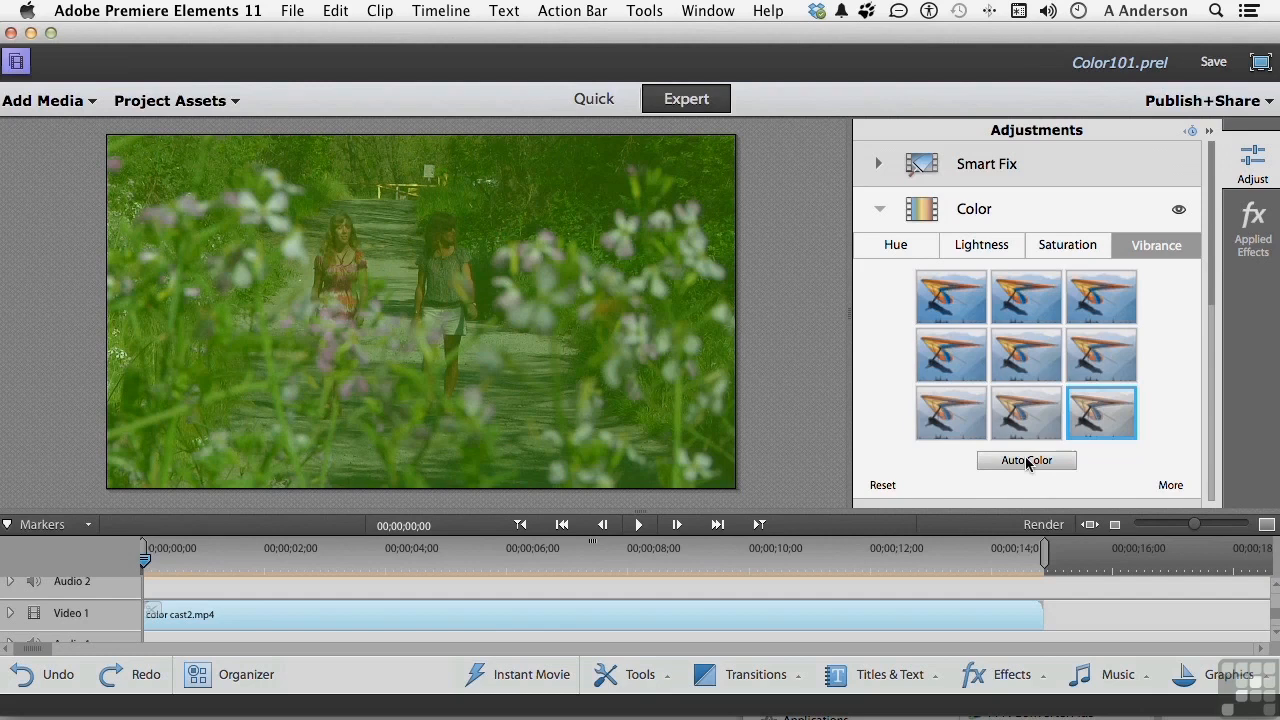
Step: Apply Auto Color to remove the clip's green cast
left_click(1026, 460)
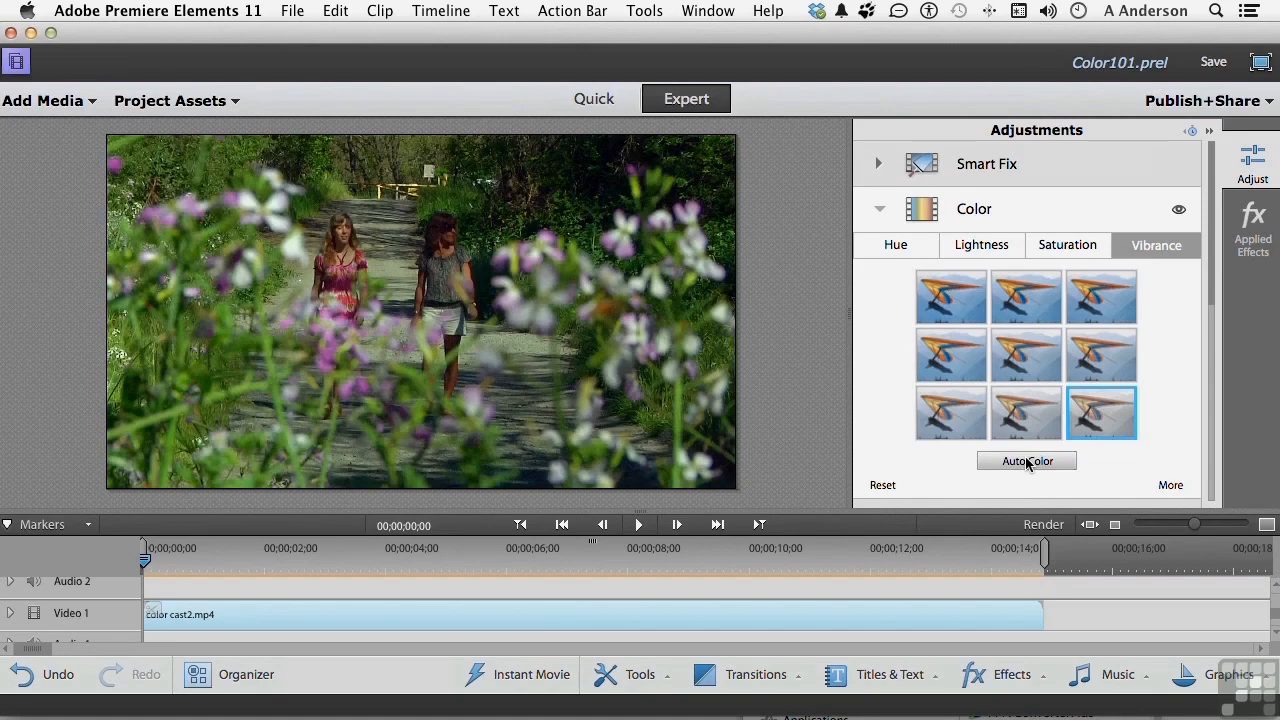
left_click(1027, 461)
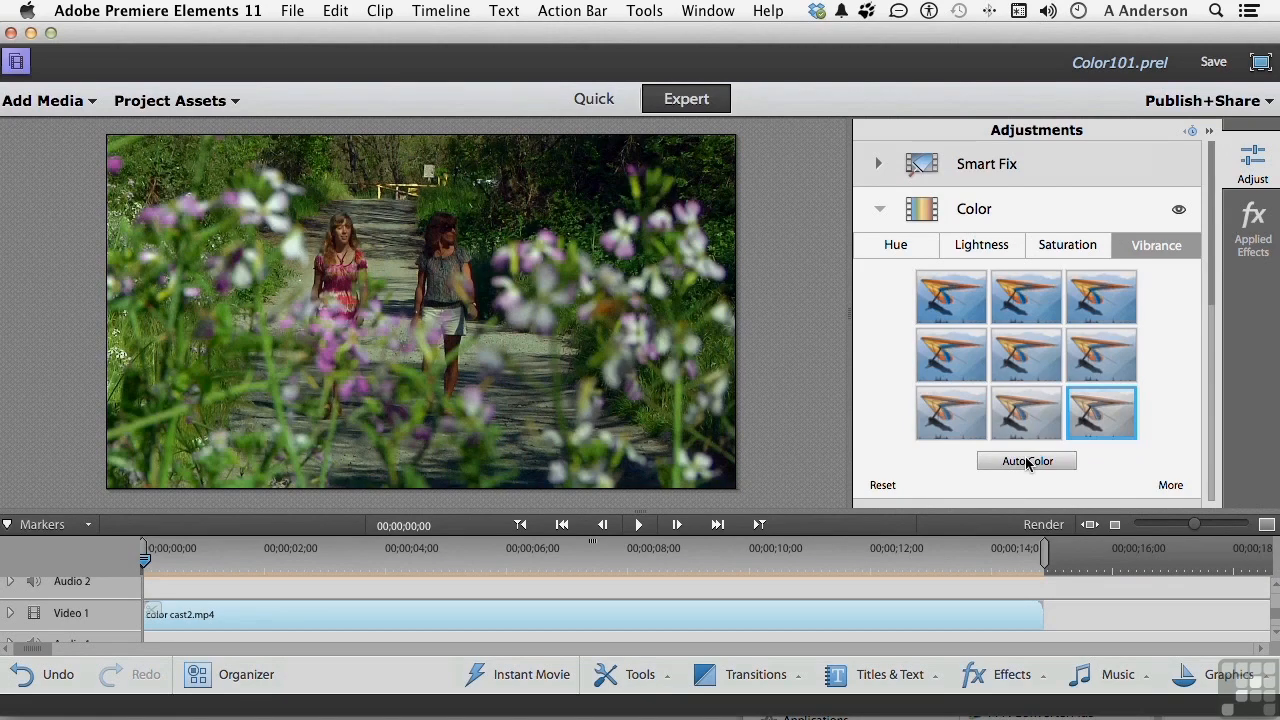
left_click(1027, 461)
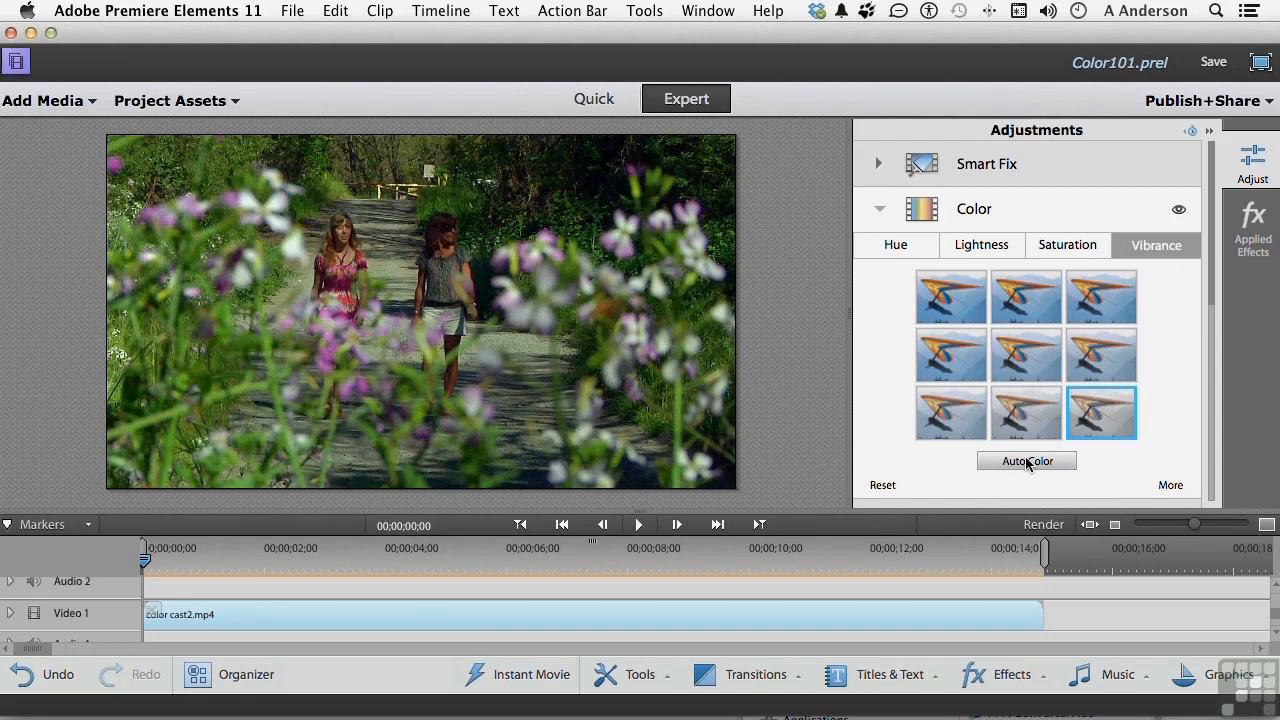
mouse_move(1170, 490)
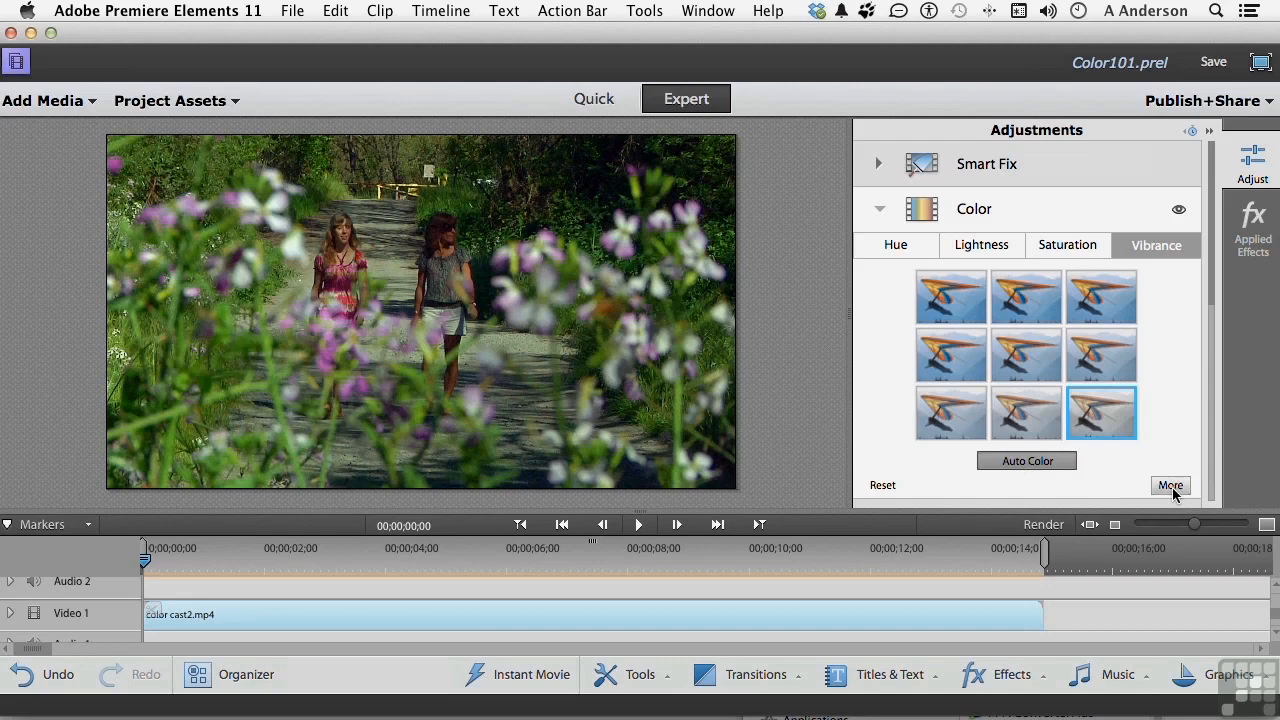
mouse_move(1175, 441)
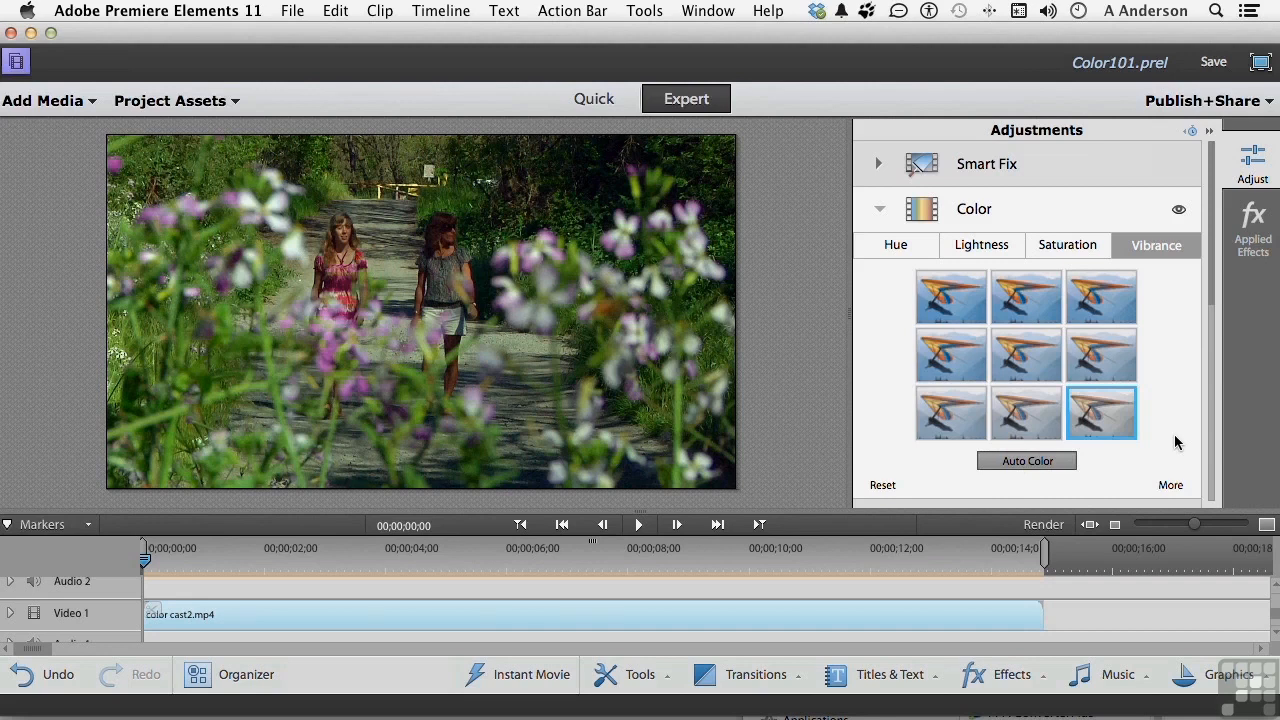
Step: Save the color-corrected Color101 project with File > Save
left_click(292, 11)
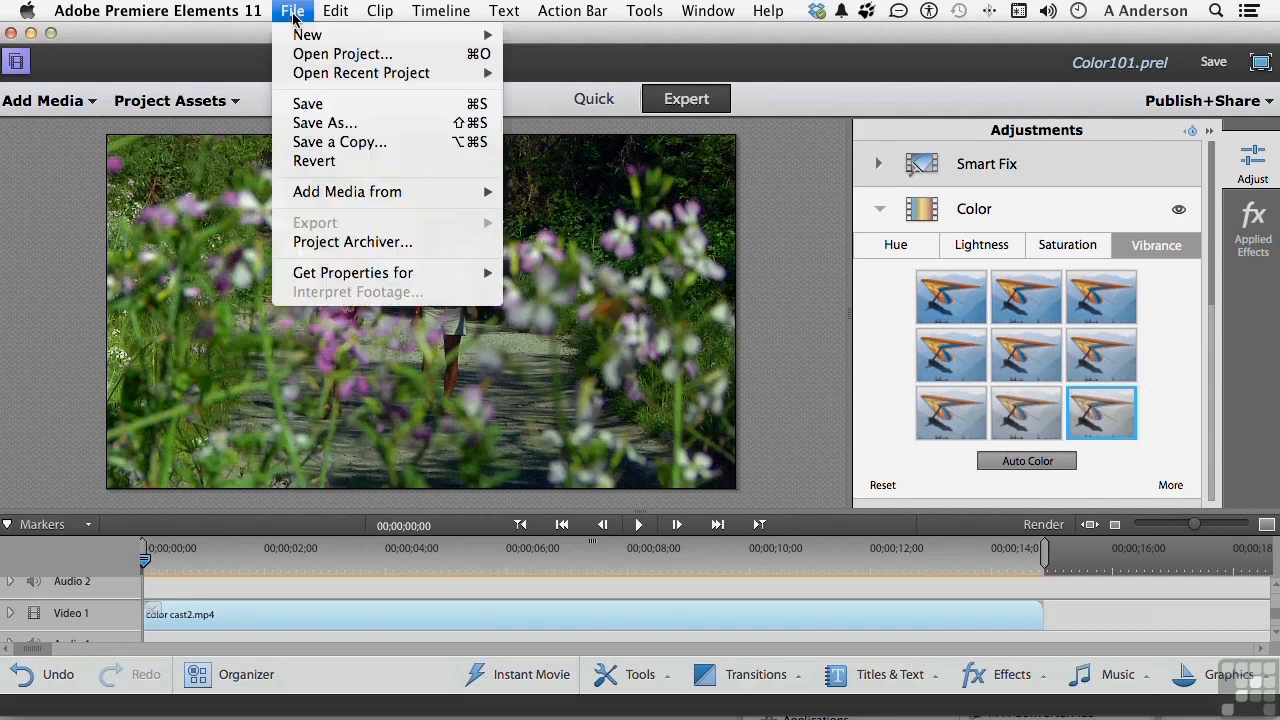
mouse_move(307, 103)
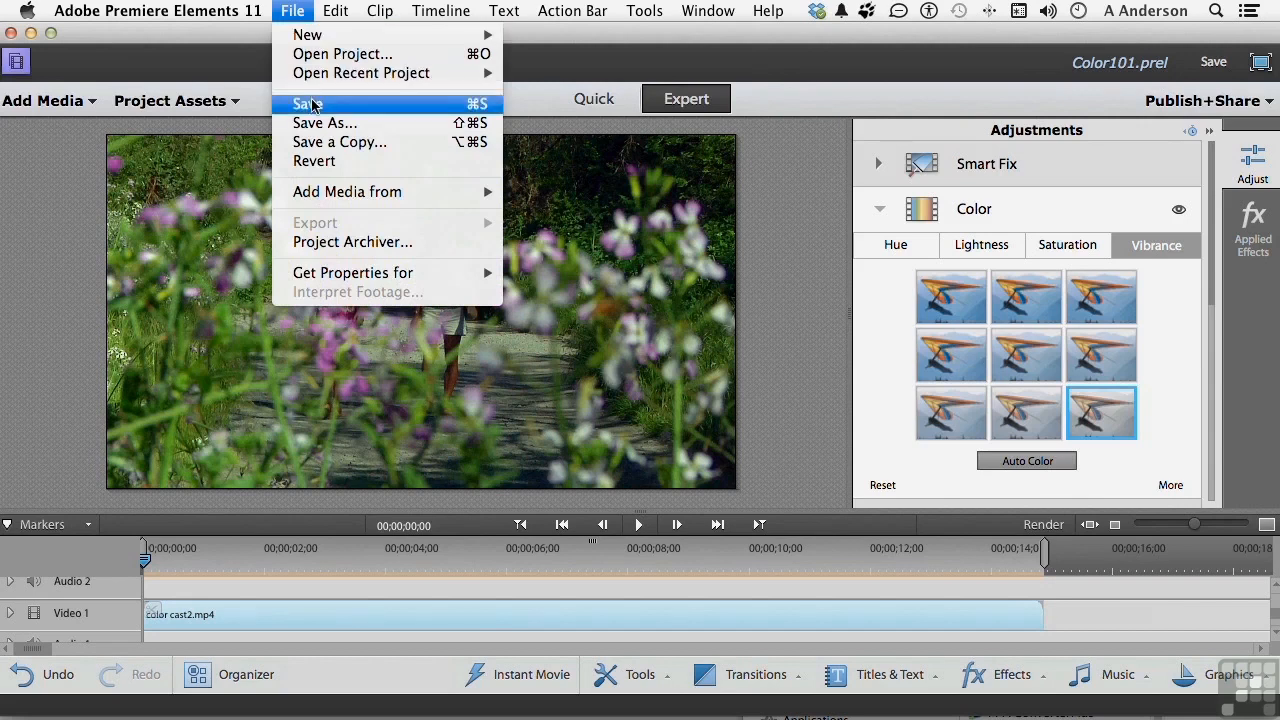
left_click(307, 103)
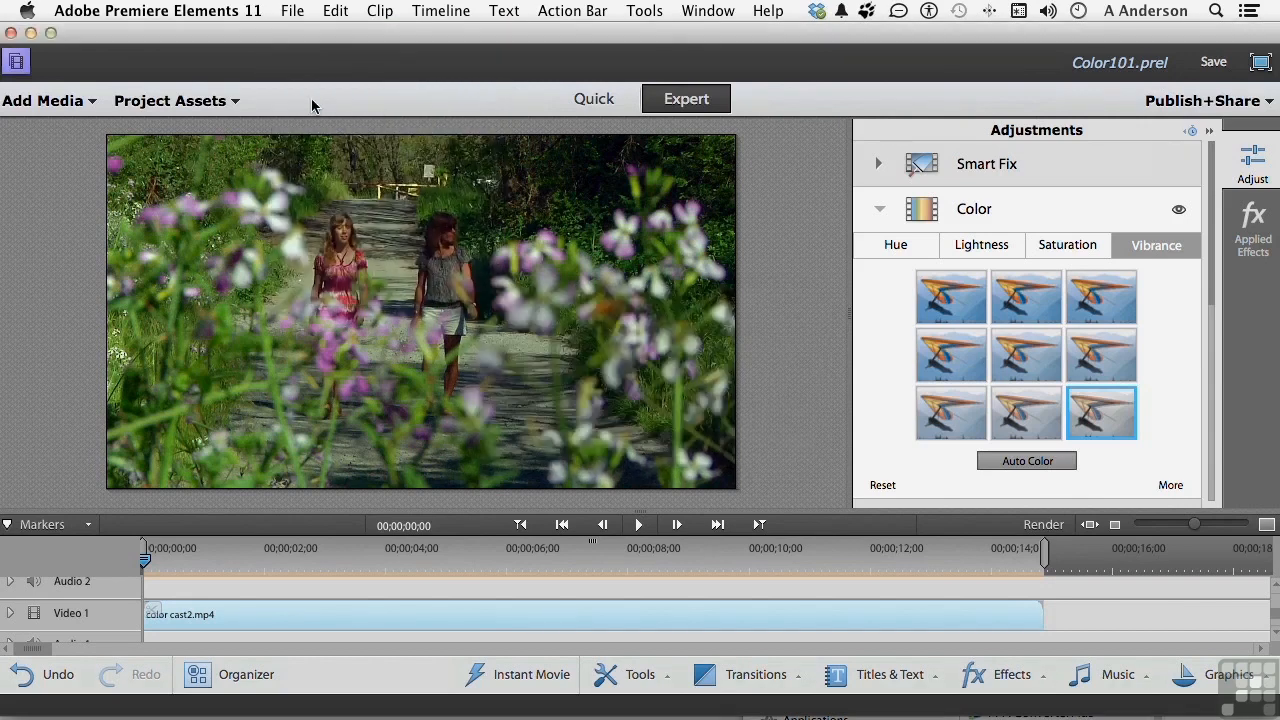